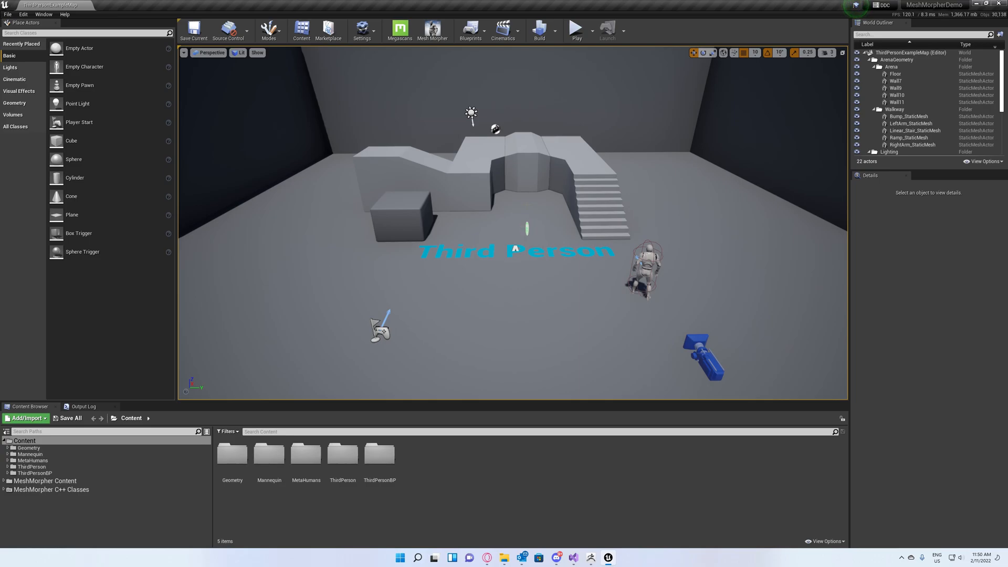
# - Load Ettore_FaceMesh into Mesh Morpher and bring up the Tools menu for OBJ export
pyautogui.click(433, 30)
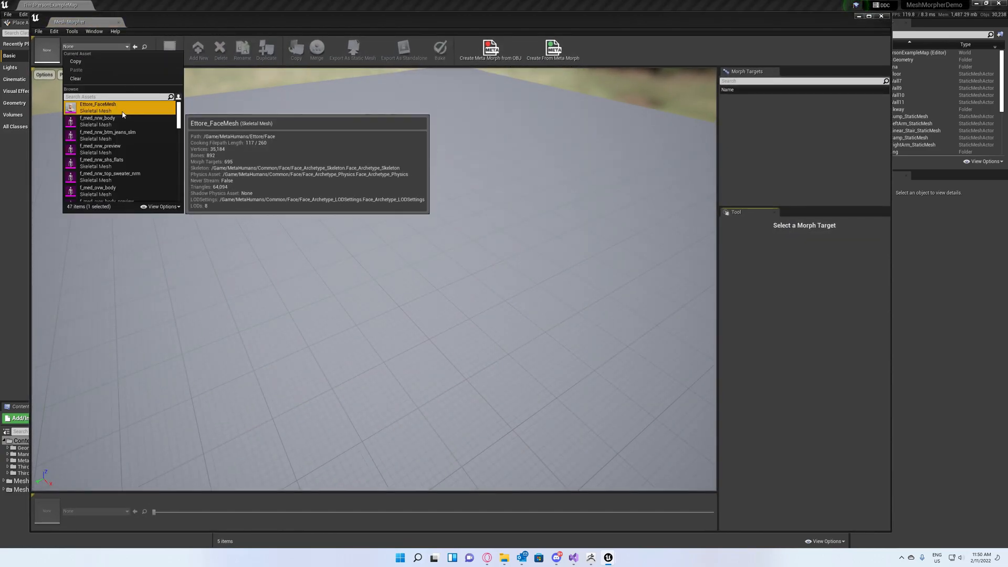
pyautogui.click(97, 104)
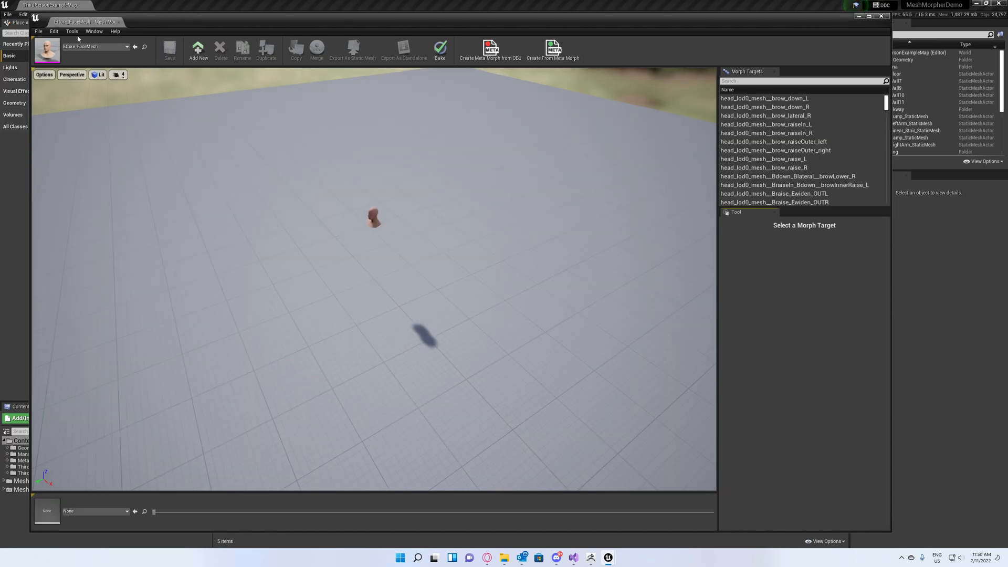
pyautogui.click(72, 31)
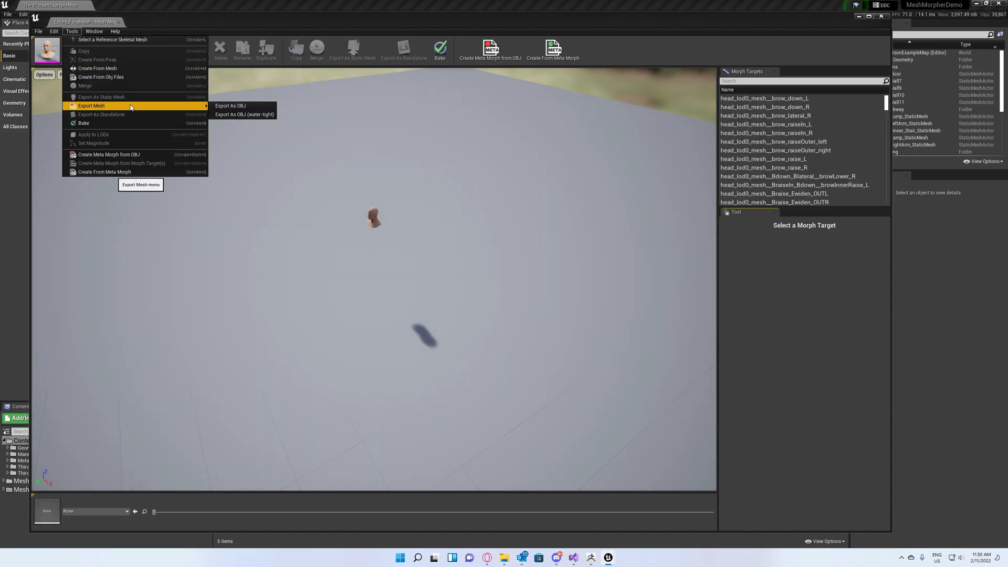
pyautogui.moveTo(244, 114)
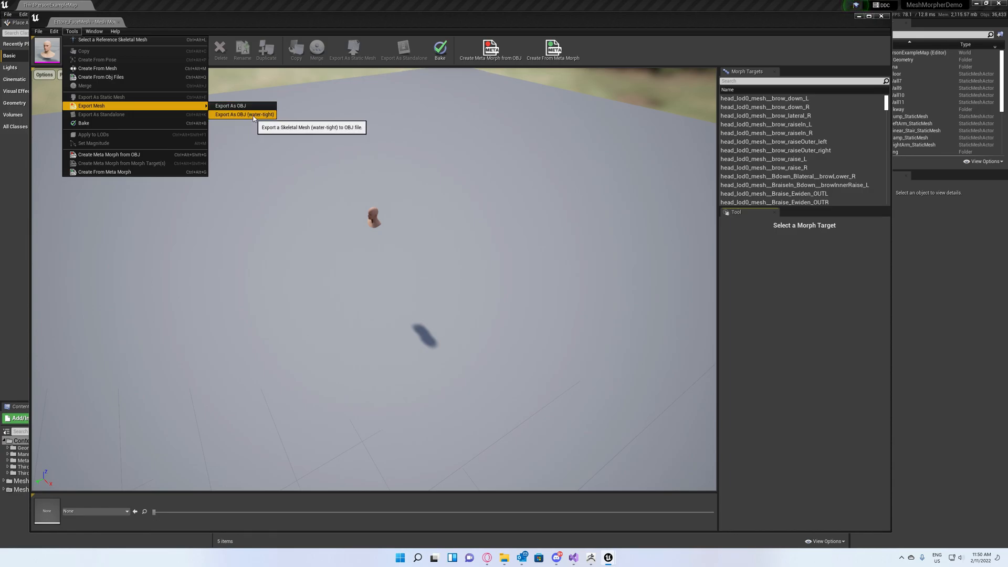
# - Export the face as a water-tight OBJ saved as MH_Original.OBJ
pyautogui.click(244, 114)
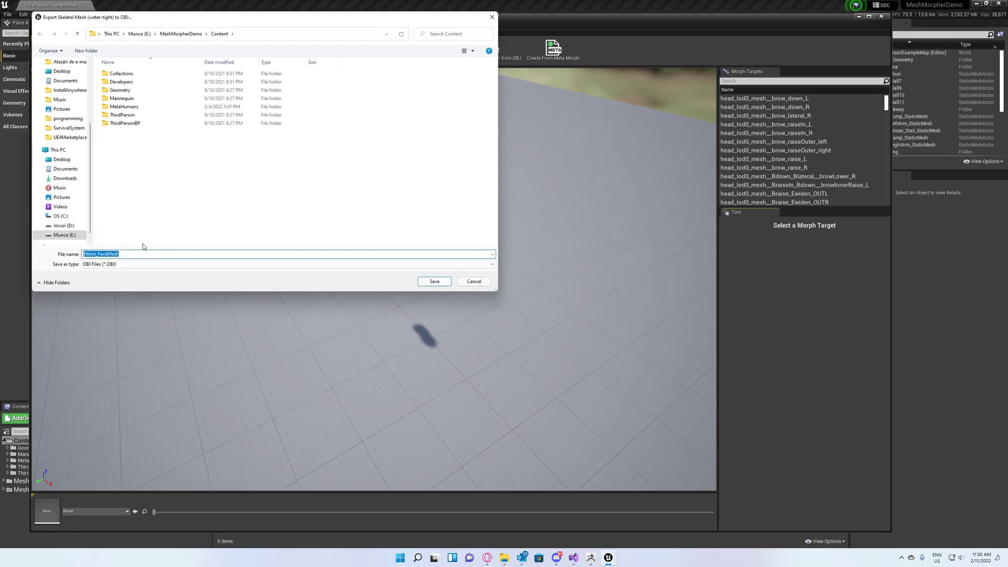
pyautogui.moveTo(64, 253)
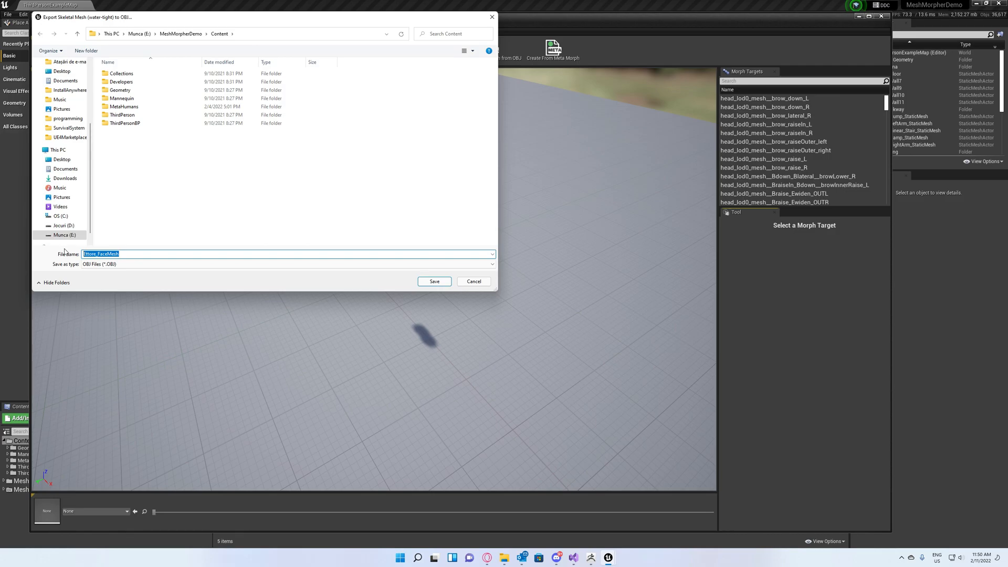
pyautogui.write('MH_Original')
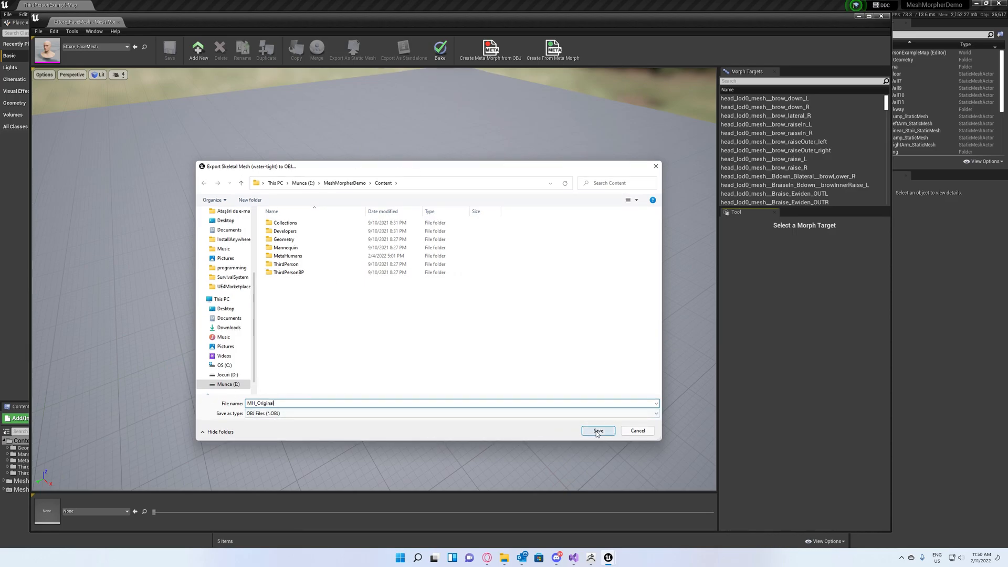
pyautogui.click(598, 431)
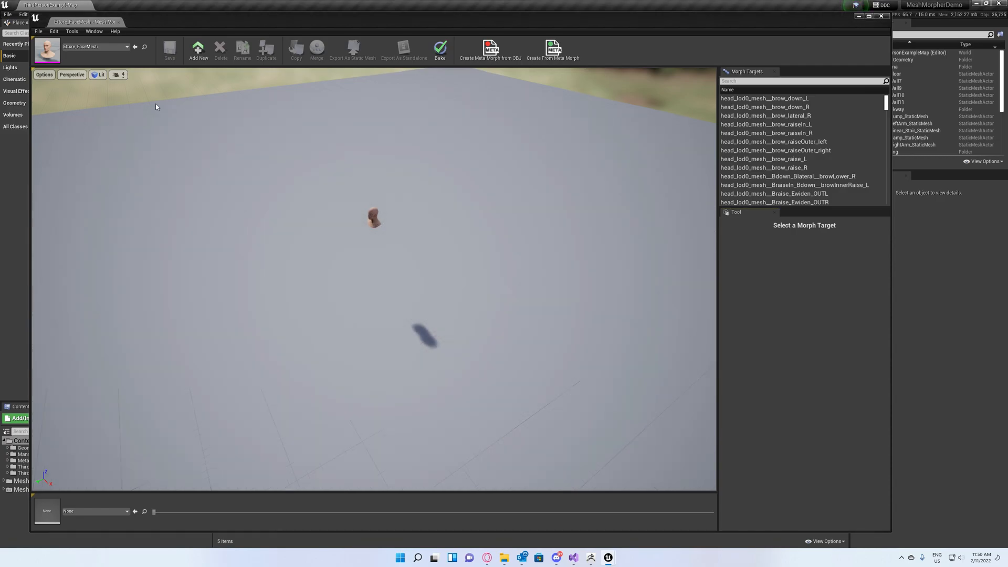
# - Start a second water-tight OBJ export and rename it to MH_Duplicate
pyautogui.click(72, 31)
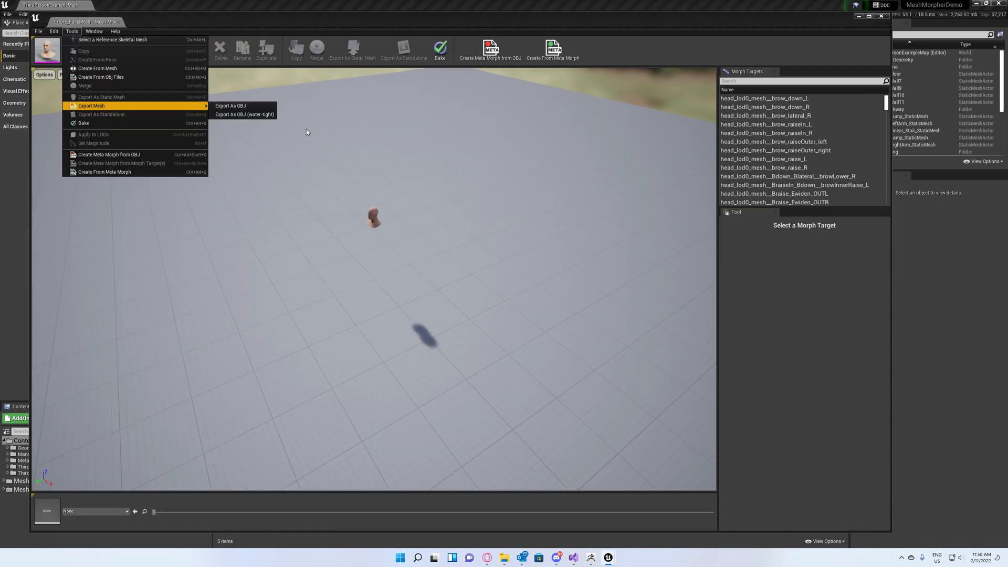
pyautogui.click(244, 114)
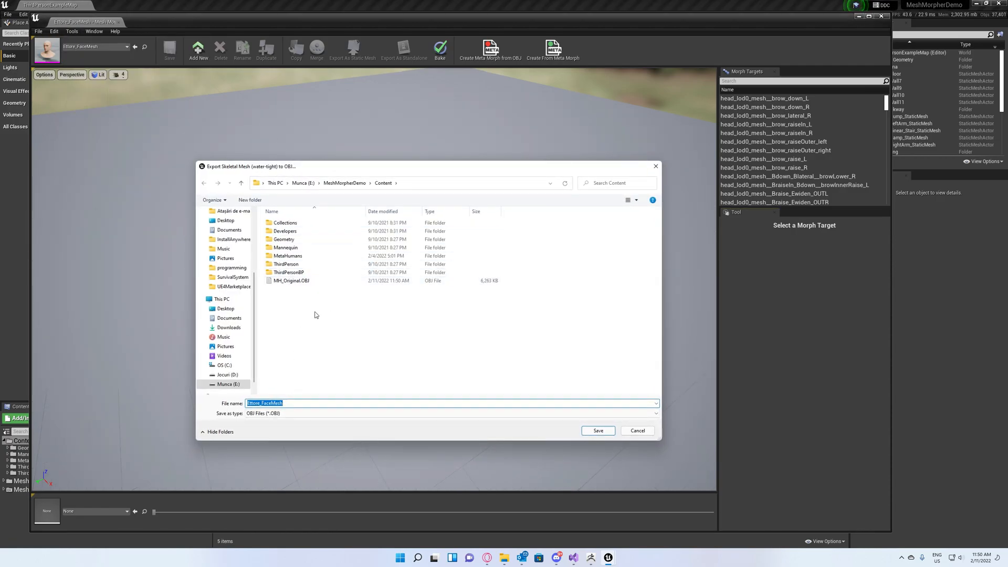
pyautogui.click(291, 280)
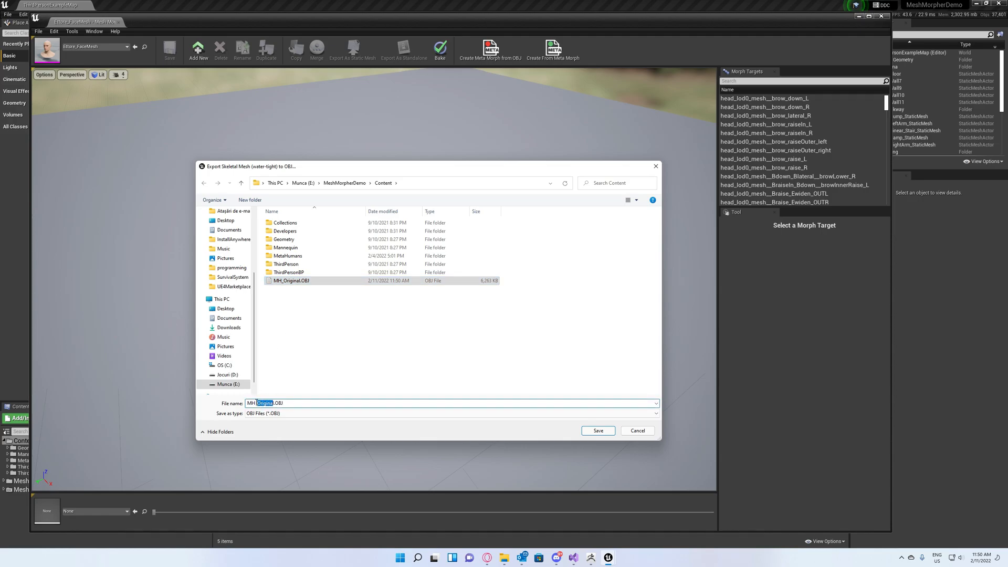
pyautogui.write('MH_OBJ')
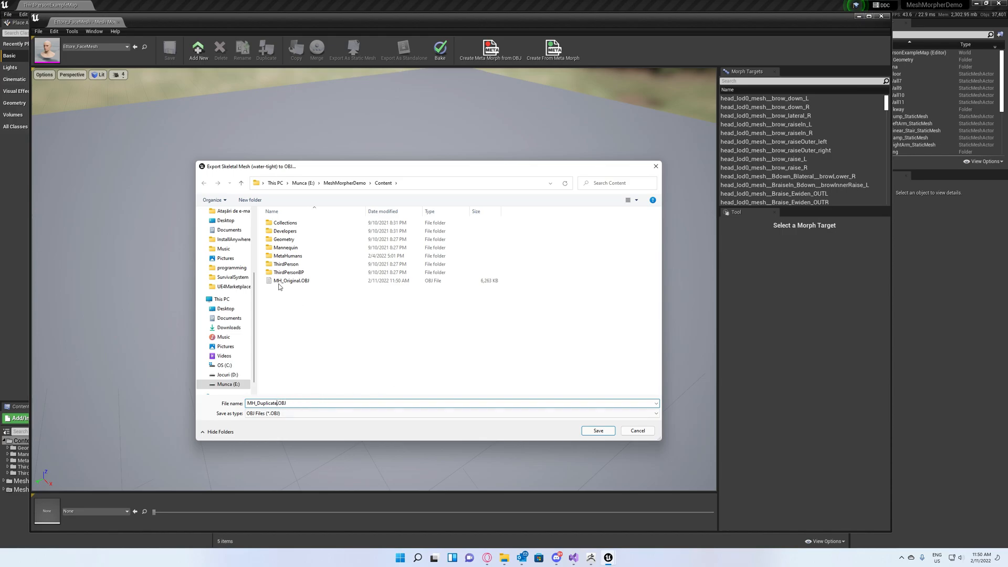
# - Save MH_Duplicate.OBJ and import it into ZBrush as an editable head tool
pyautogui.click(597, 430)
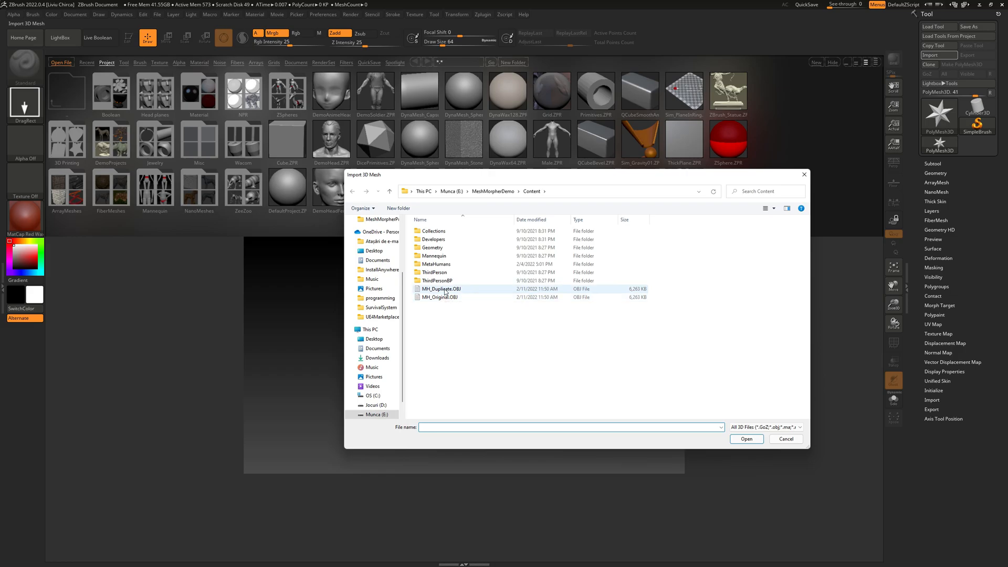
pyautogui.moveTo(440, 288)
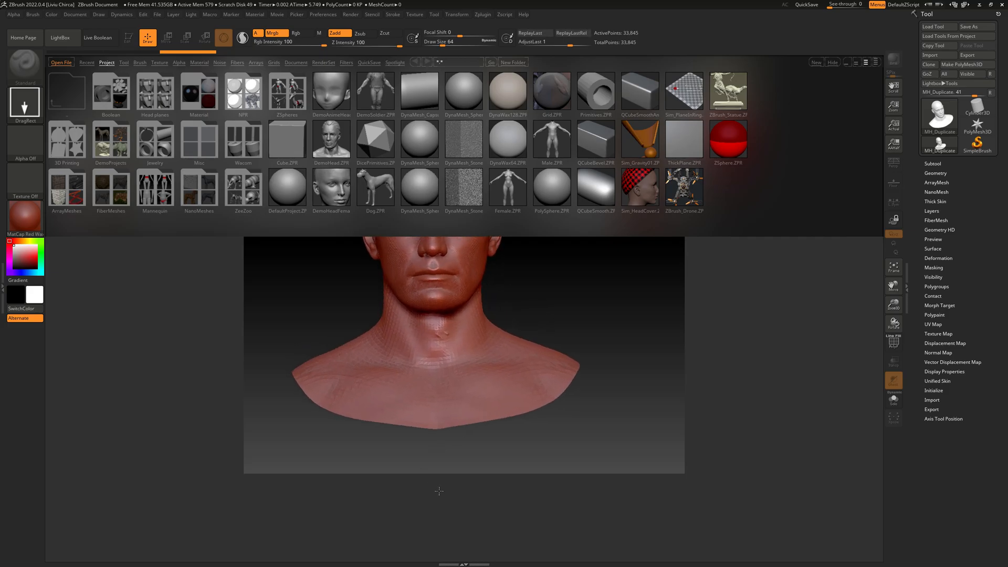
pyautogui.click(128, 38)
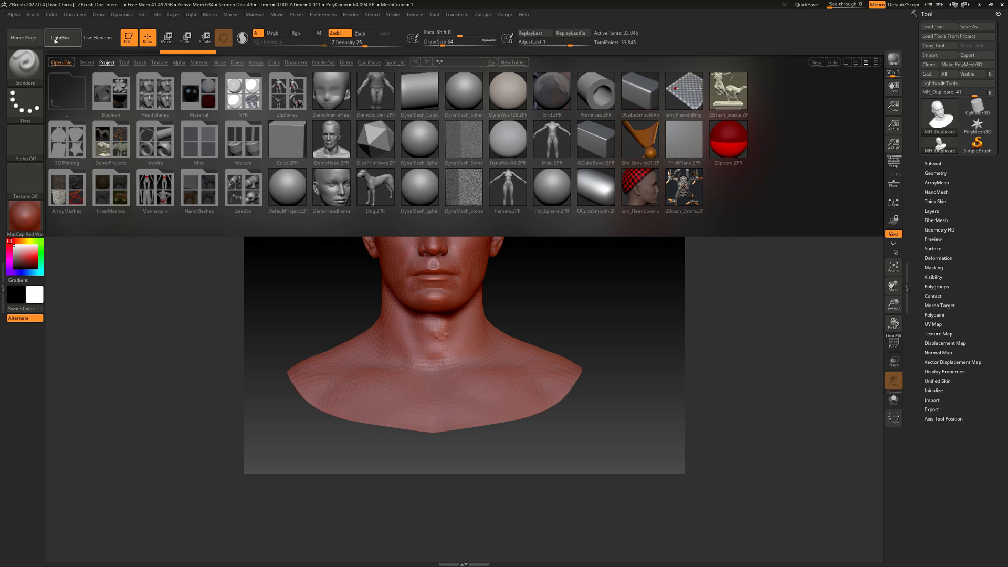
# - Close LightBox and use the Move brush to flatten the skull, broaden the jaw and lengthen the nose
pyautogui.click(60, 37)
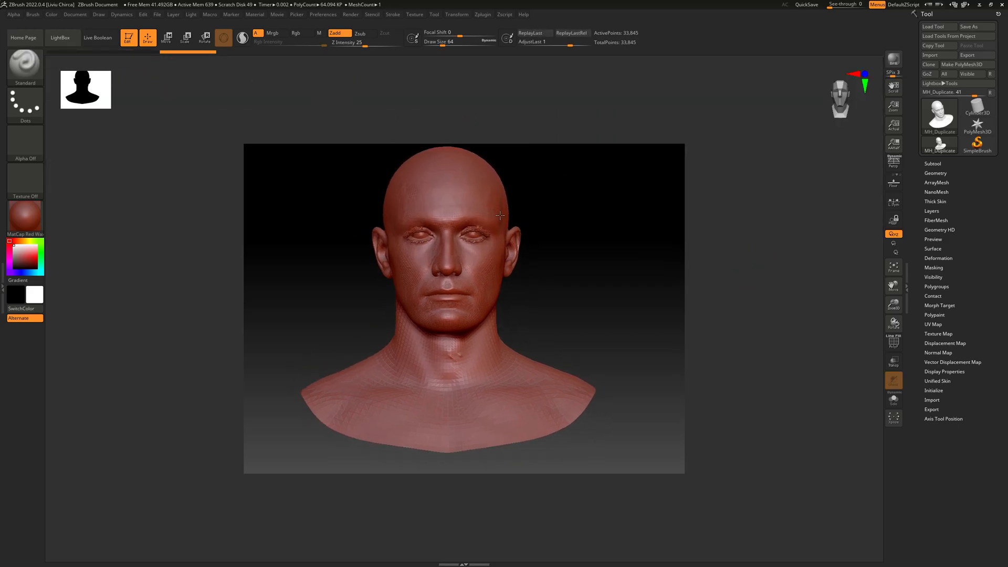
pyautogui.click(349, 42)
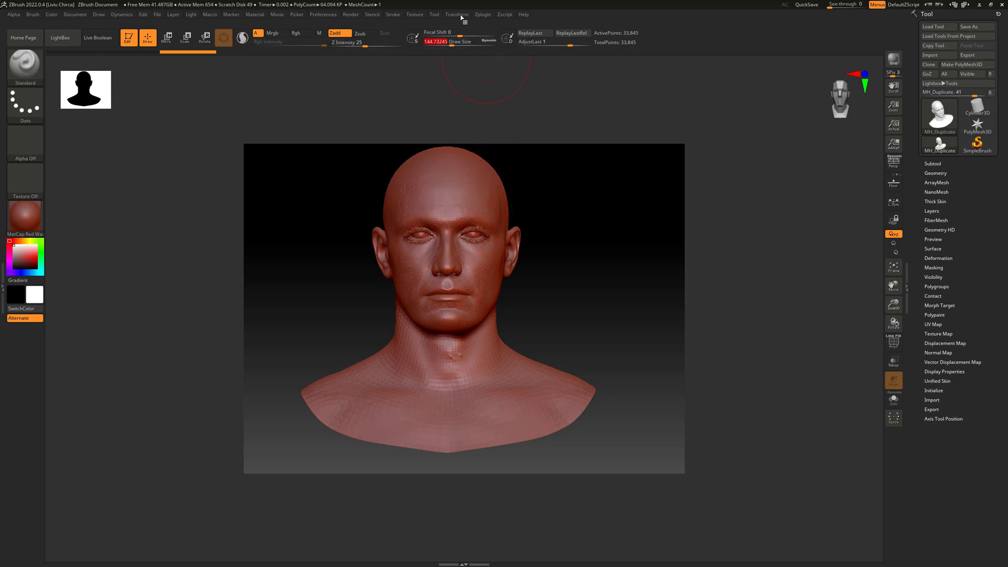
pyautogui.moveTo(567, 251)
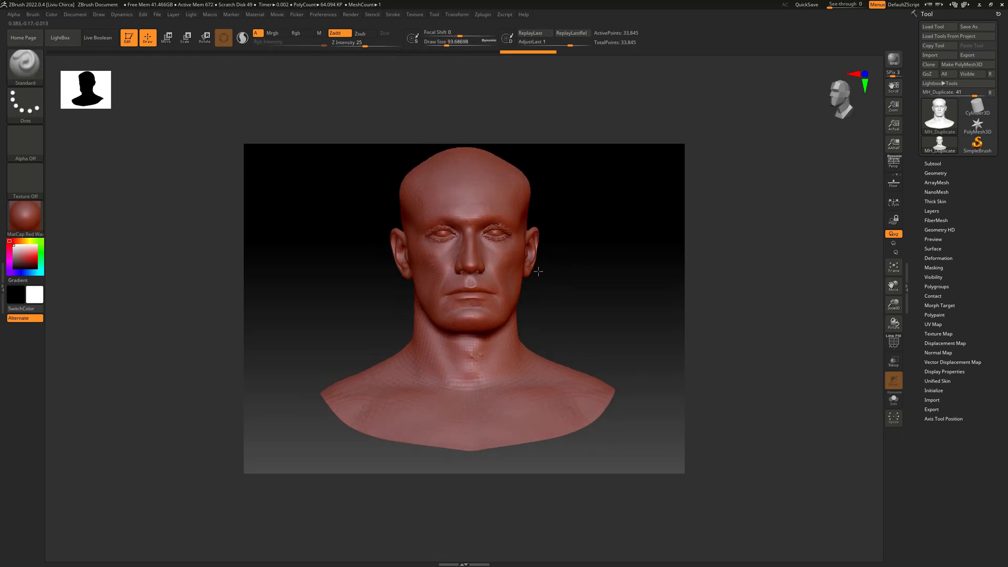
pyautogui.click(25, 66)
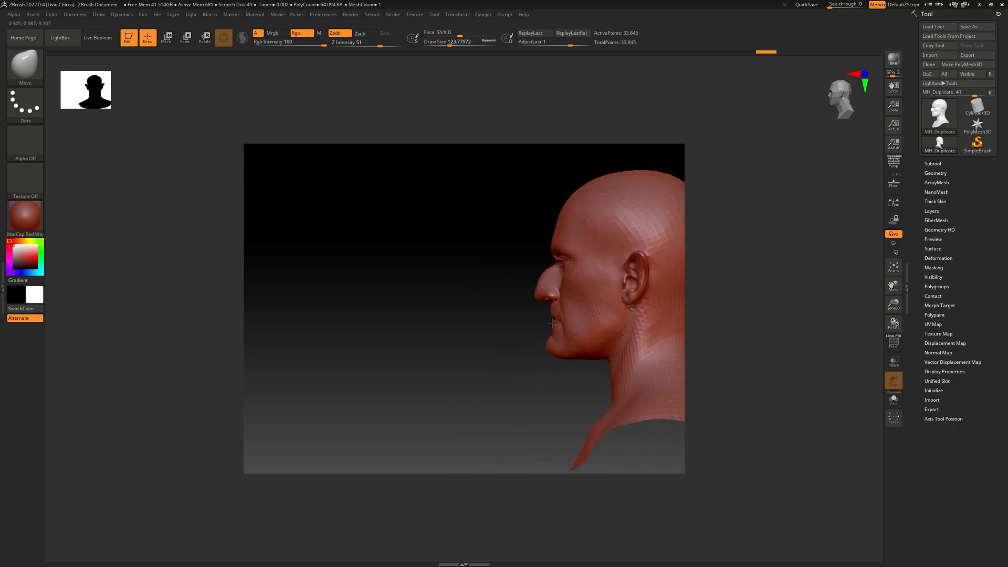
# - Export the sculpted head from ZBrush, overwriting MH_Duplicate.OBJ in Content
pyautogui.click(963, 64)
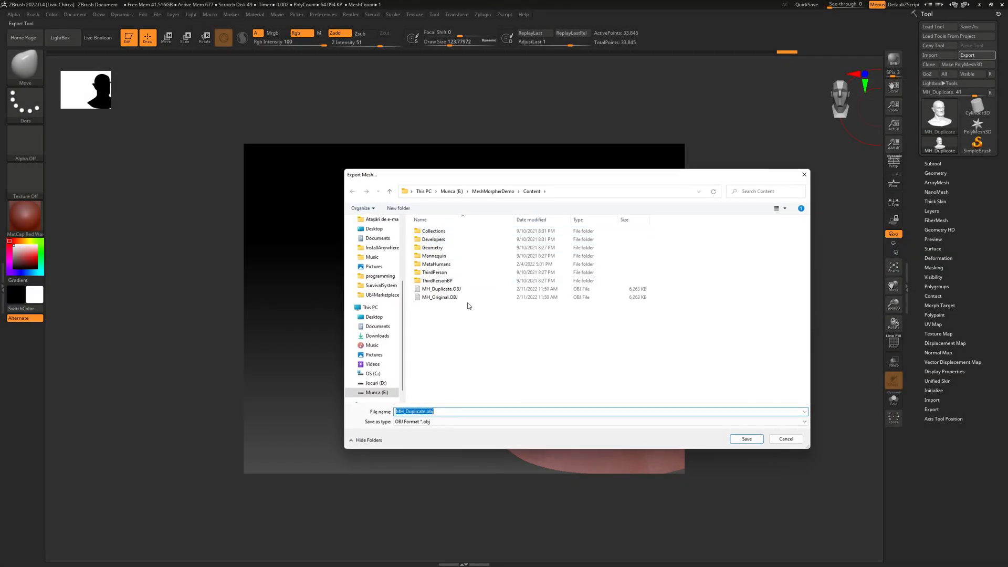
pyautogui.click(441, 289)
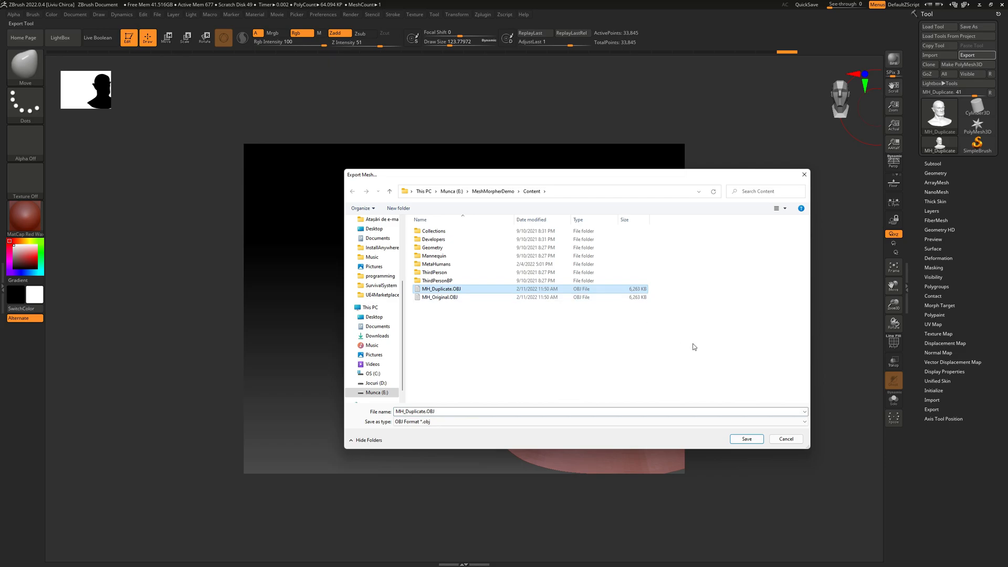
pyautogui.click(746, 439)
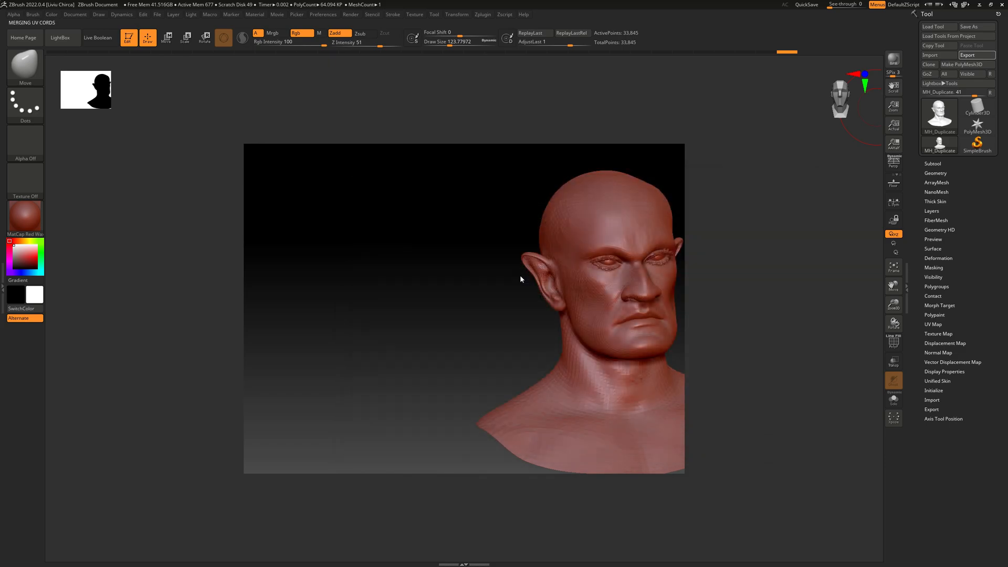
pyautogui.click(607, 557)
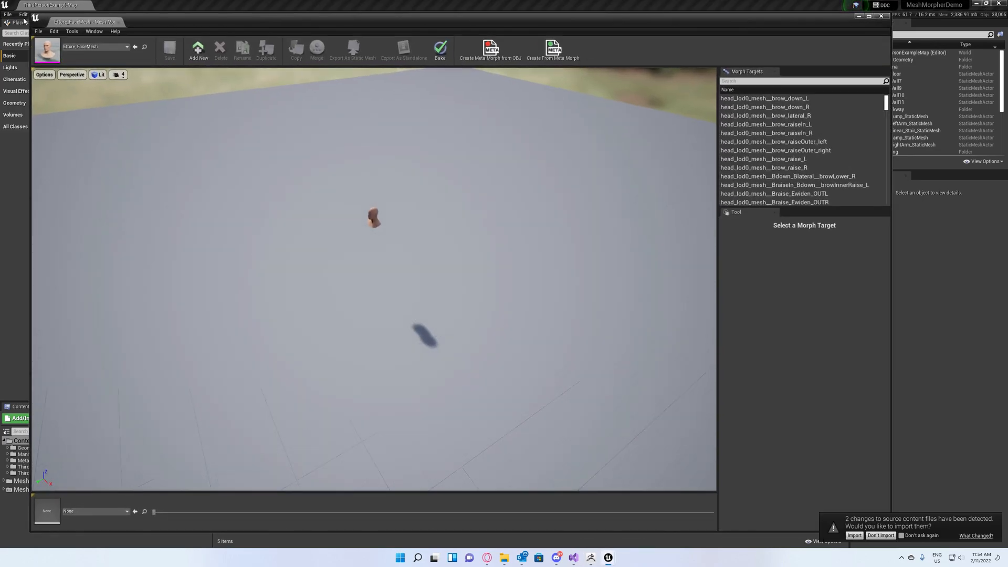
# - Open Create From Obj Files full screen, set MH_Original.OBJ as the base, and browse for the morphed file
pyautogui.click(71, 31)
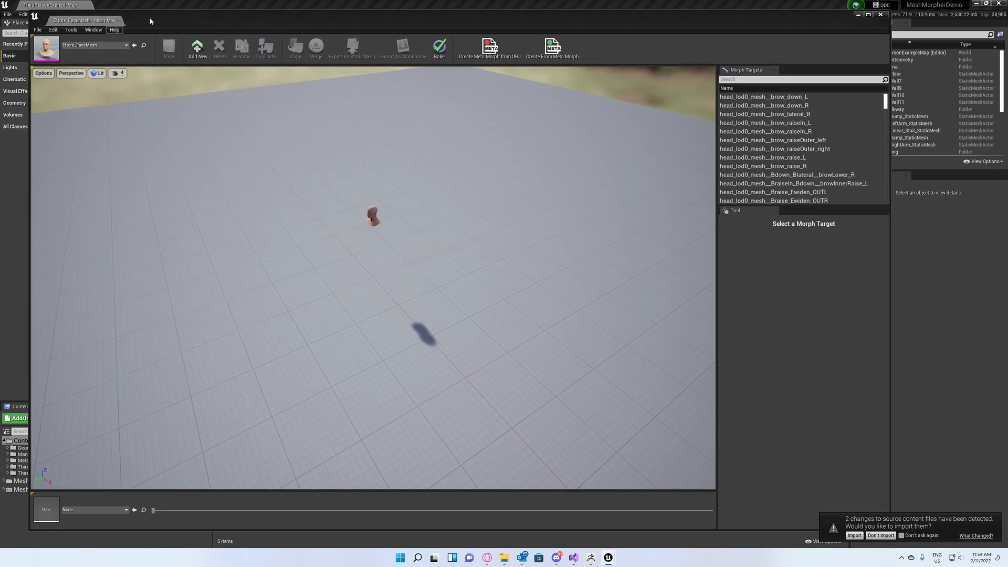
pyautogui.click(71, 30)
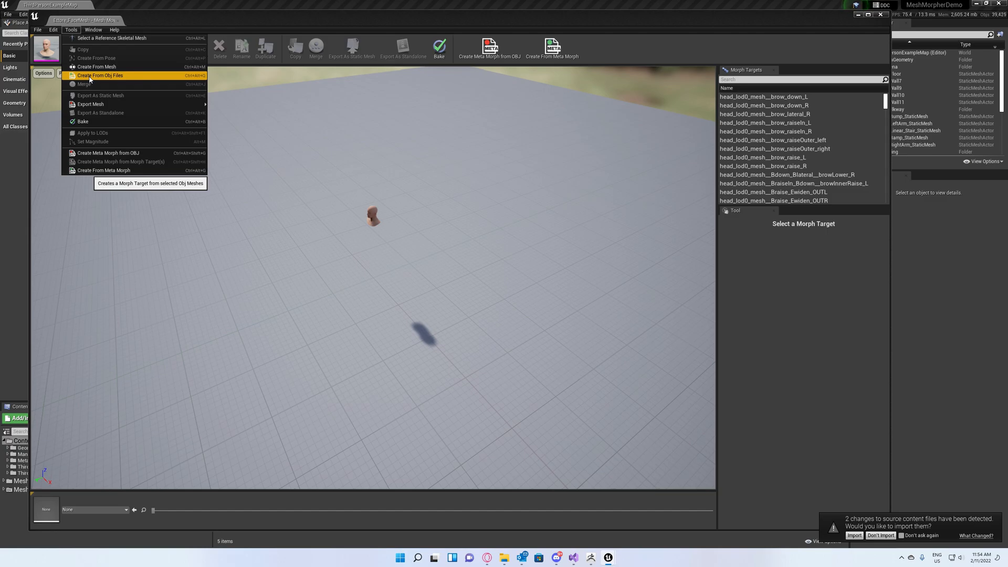
pyautogui.click(99, 75)
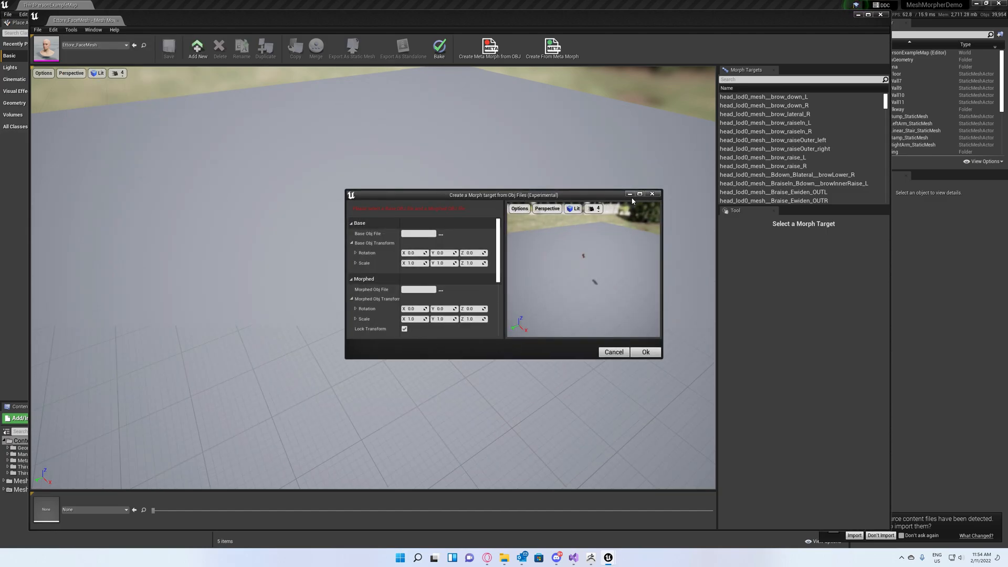
pyautogui.click(639, 194)
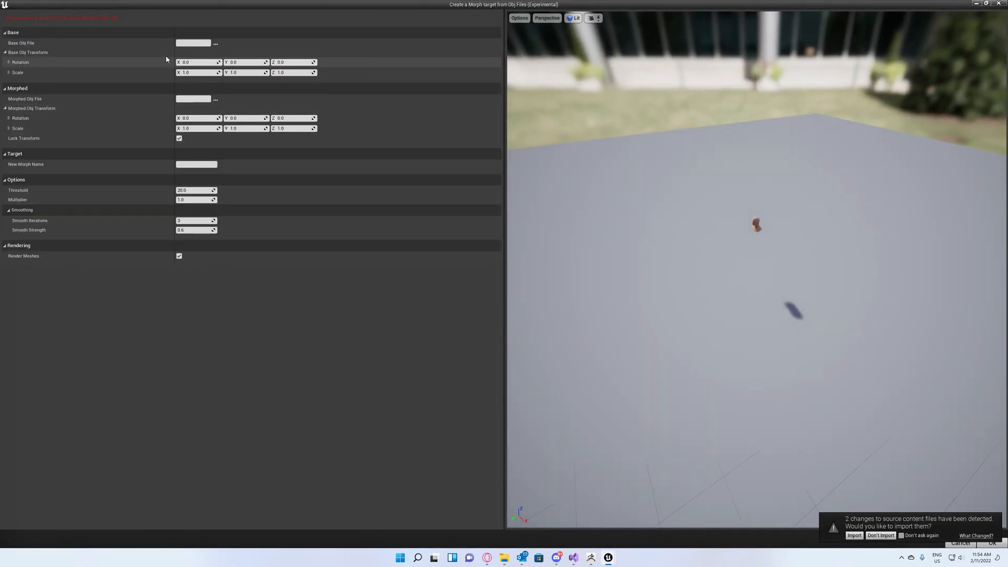
pyautogui.moveTo(292, 55)
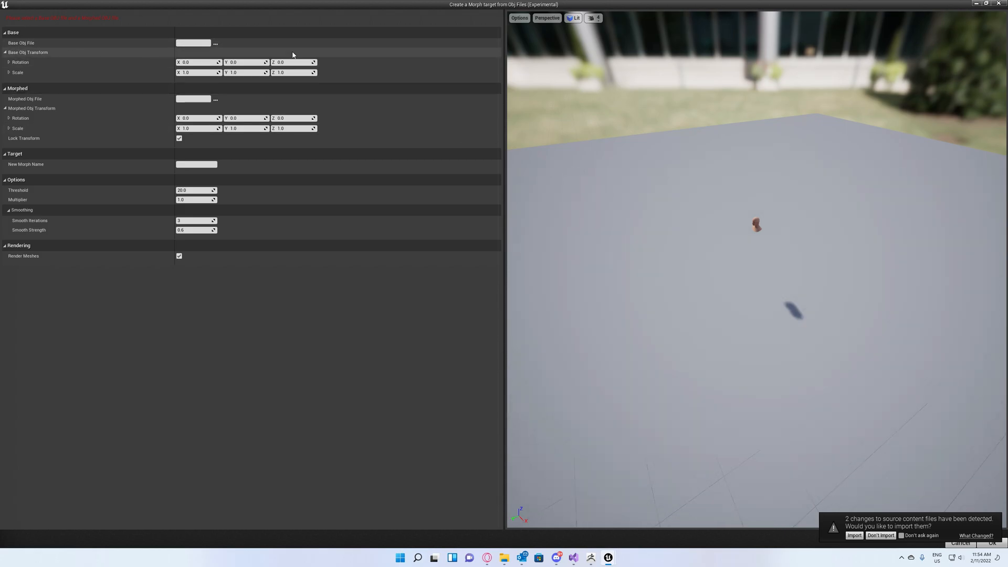
pyautogui.click(215, 42)
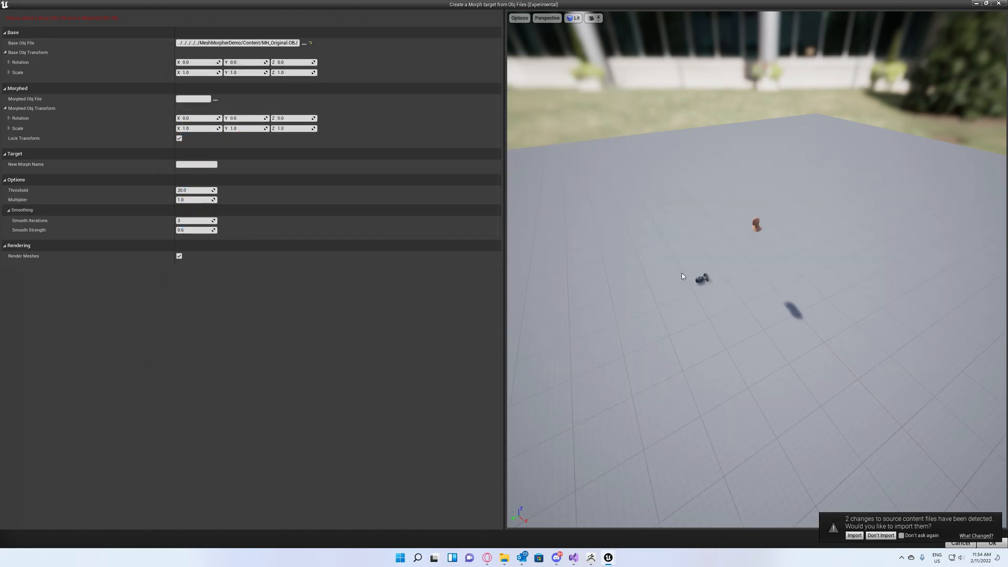
pyautogui.moveTo(215, 99)
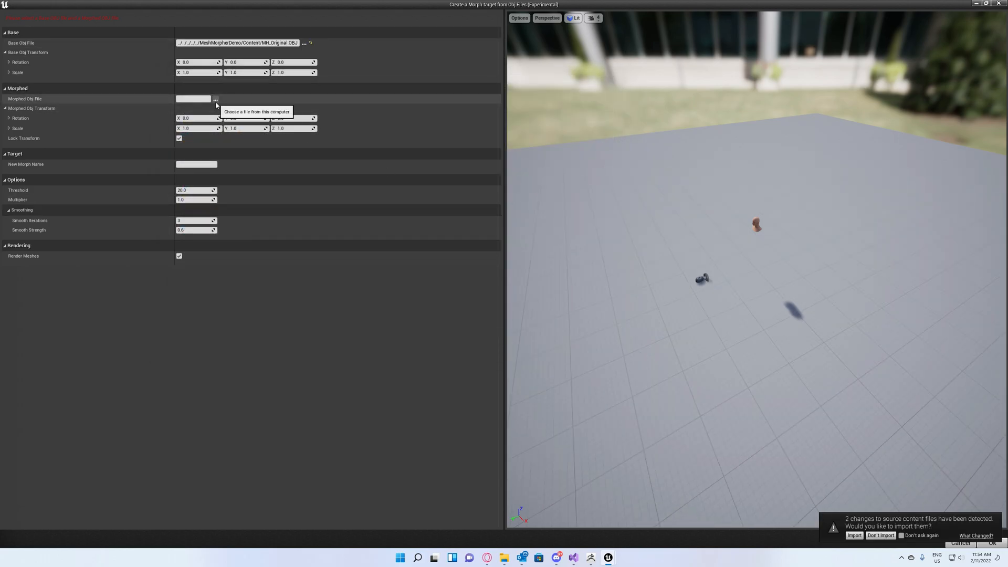
pyautogui.click(215, 98)
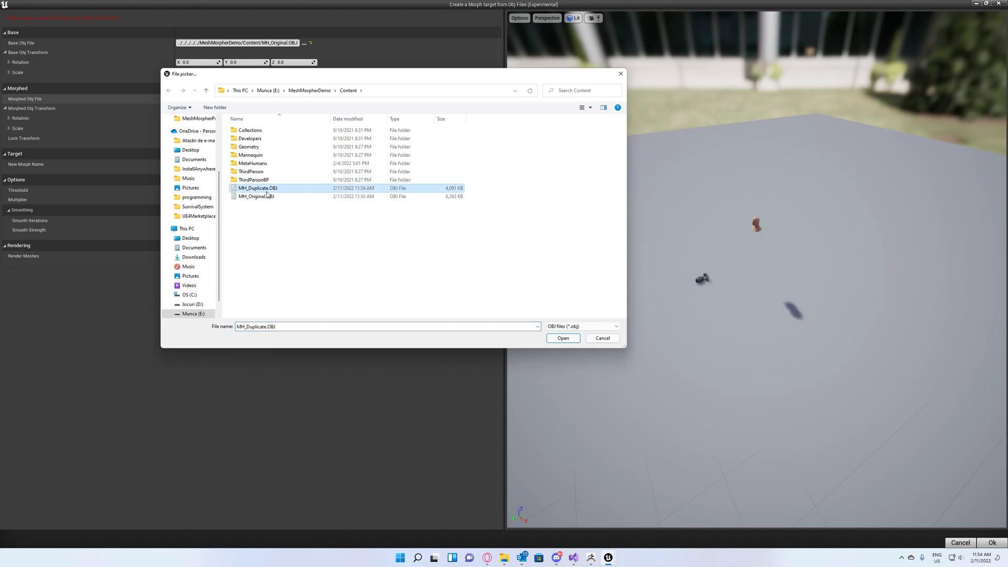
pyautogui.click(561, 338)
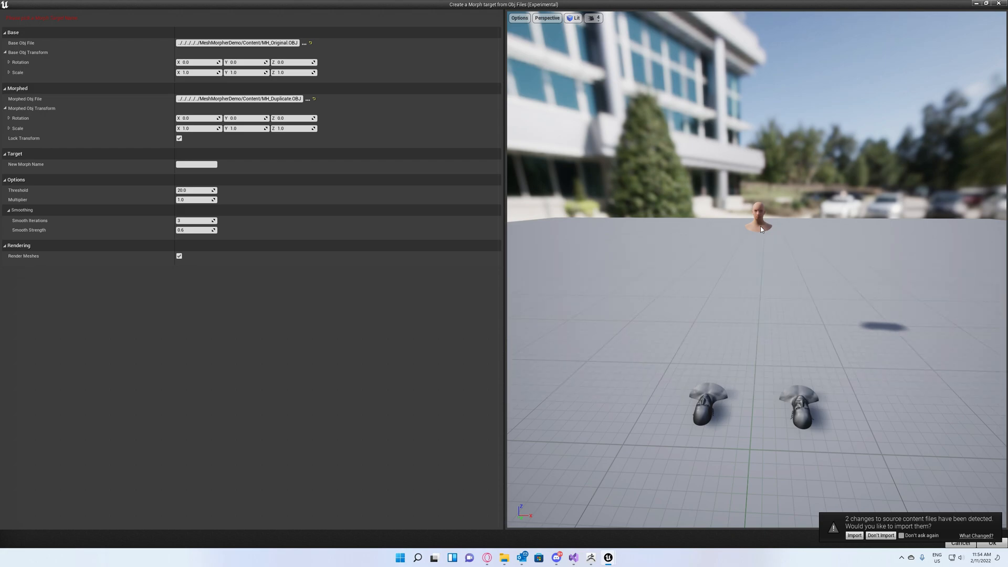
pyautogui.moveTo(795, 249)
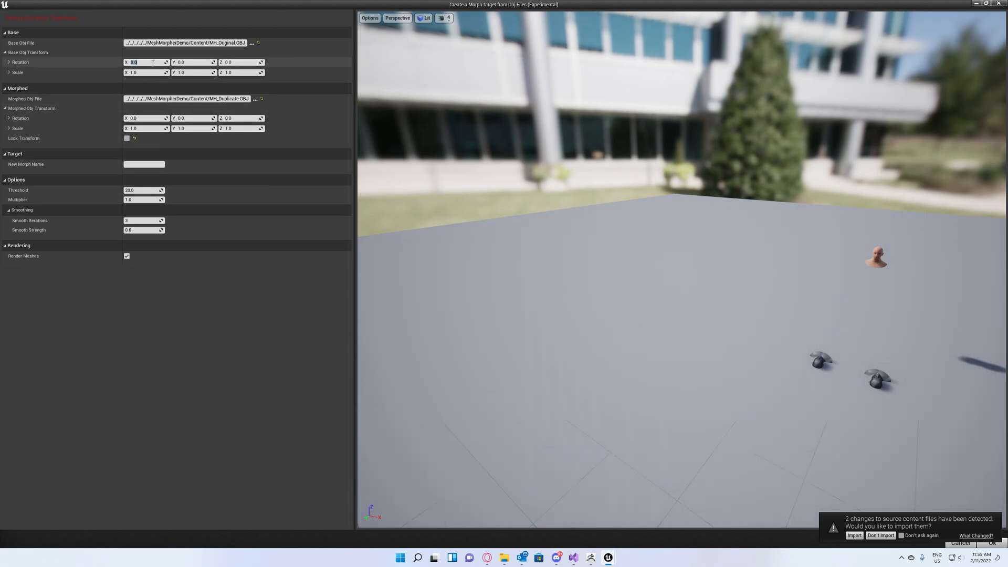
pyautogui.moveTo(45, 49)
pyautogui.write('90')
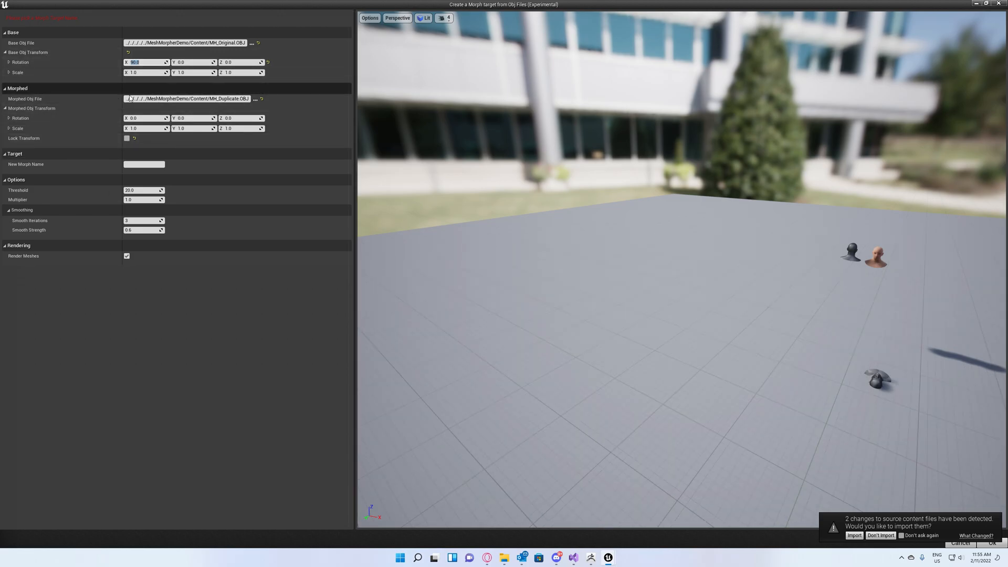
pyautogui.moveTo(126, 138)
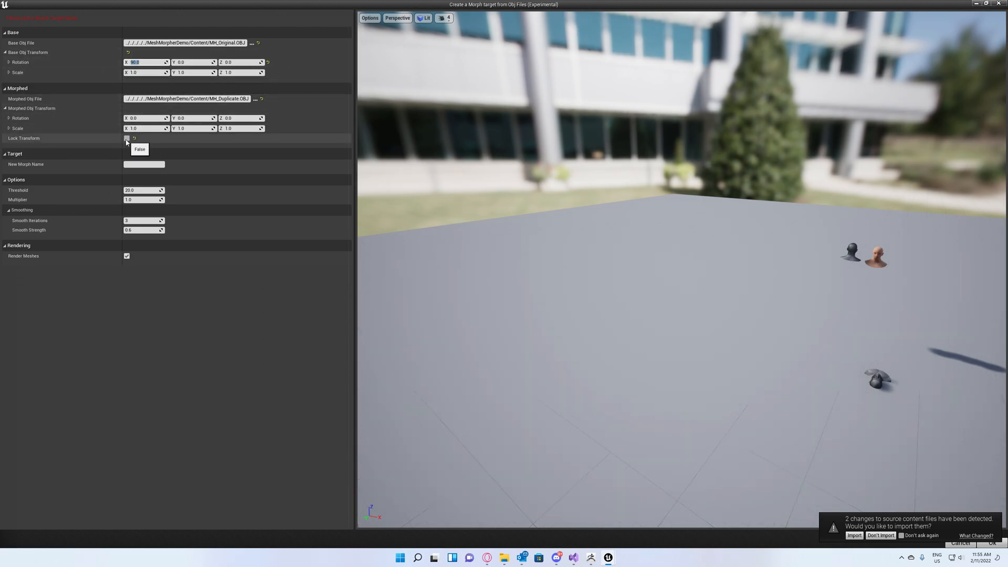
# - Rotate the Base Obj 90° on X and relock transforms so both heads stand upright
pyautogui.click(127, 139)
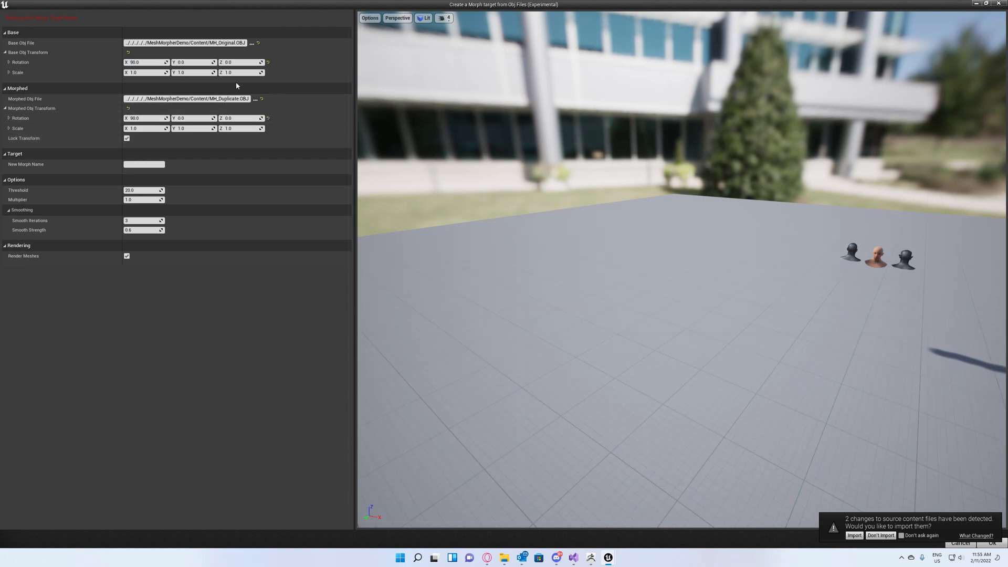
pyautogui.moveTo(953, 251)
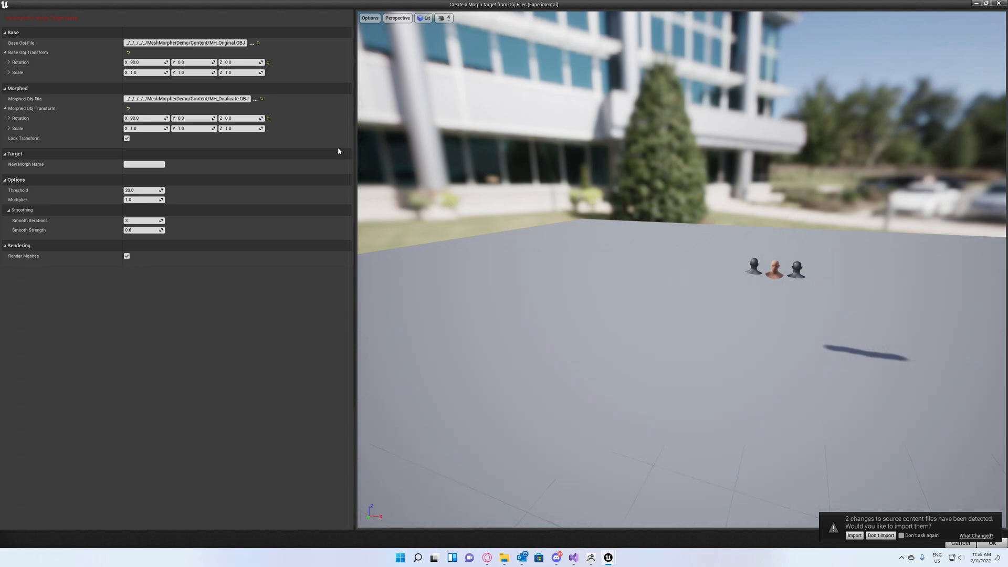
pyautogui.moveTo(161, 146)
pyautogui.write('180')
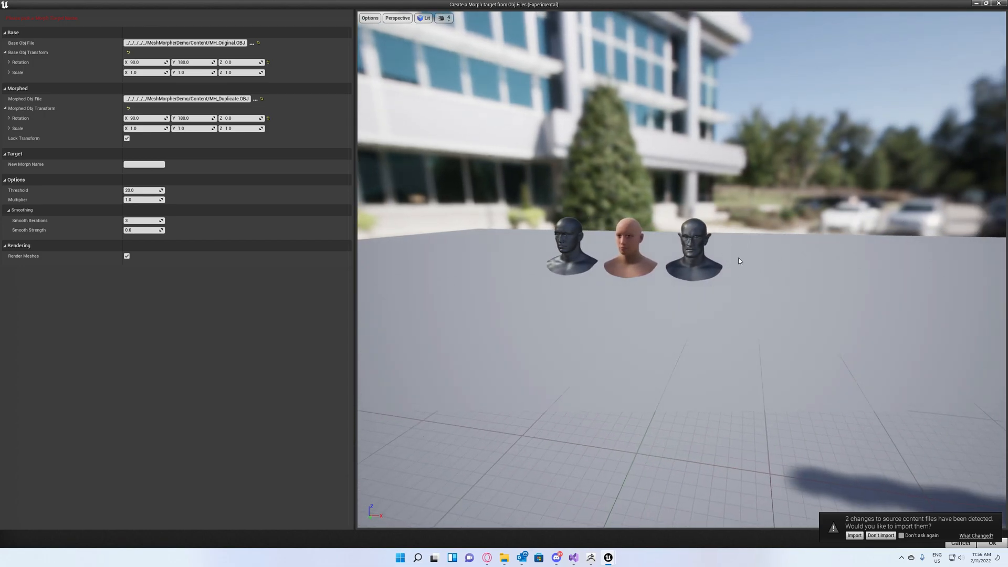
pyautogui.moveTo(143, 79)
pyautogui.write('-1')
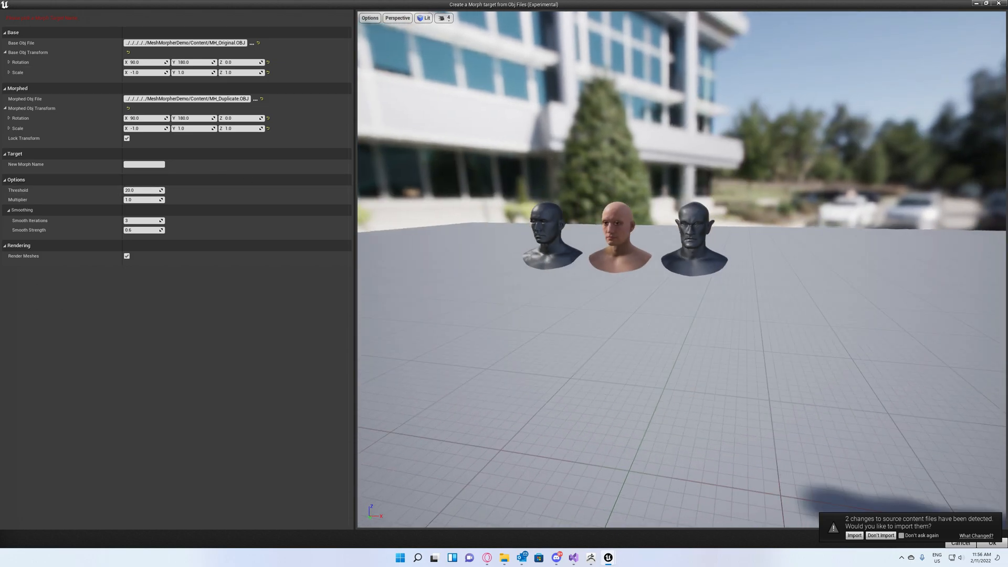
# - Rotate both heads 180° on Y, set Scale X to -1, and name the morph Fighter
pyautogui.click(441, 17)
pyautogui.write('Fighter')
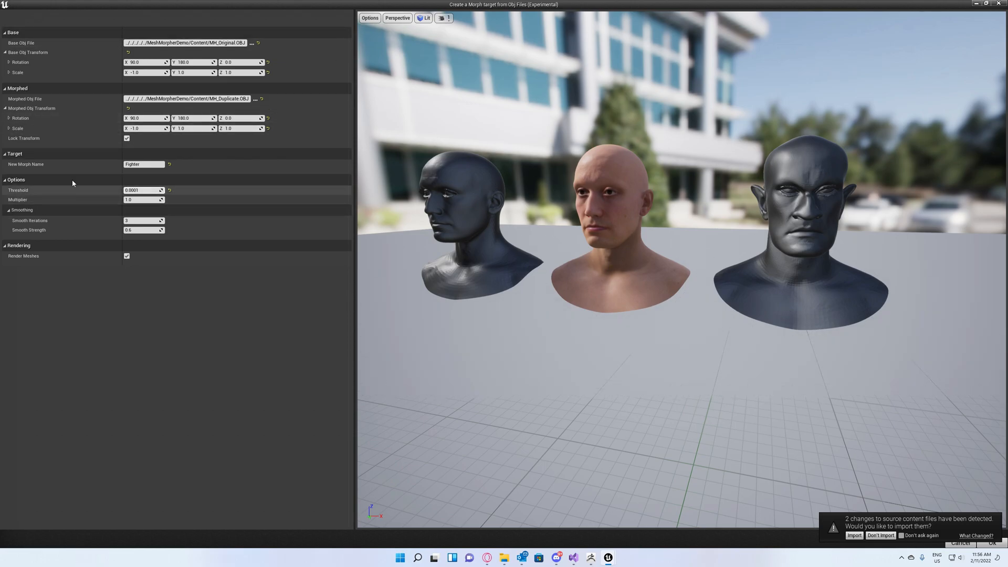
pyautogui.moveTo(218, 246)
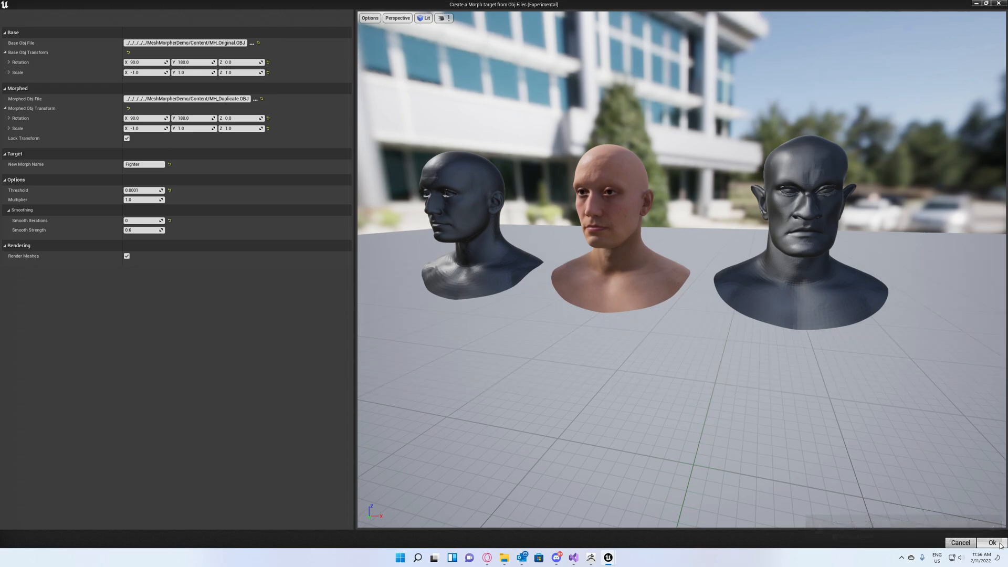
# - Create the Fighter morph, approve overwriting the existing one, and dismiss the success message
pyautogui.click(993, 541)
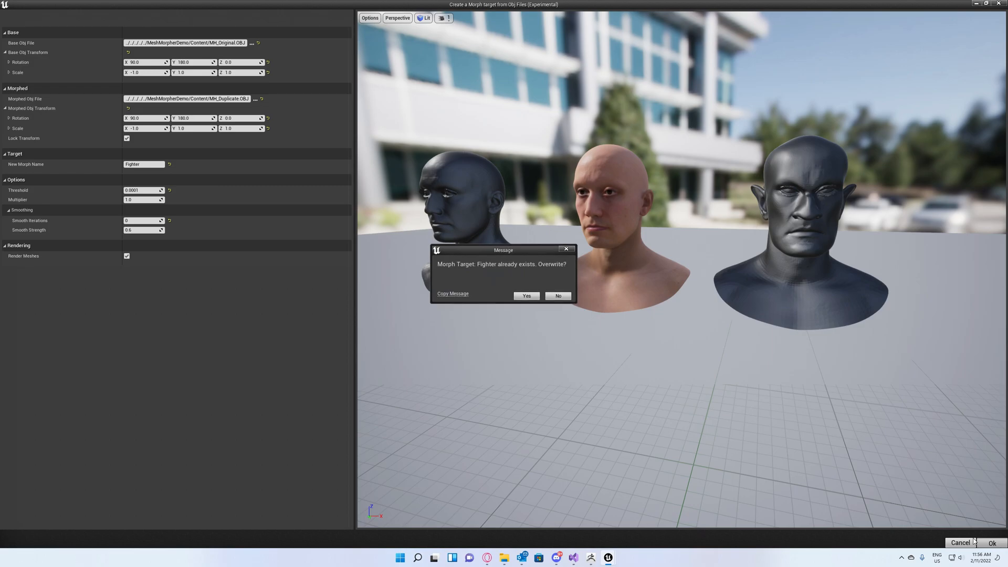
pyautogui.click(526, 296)
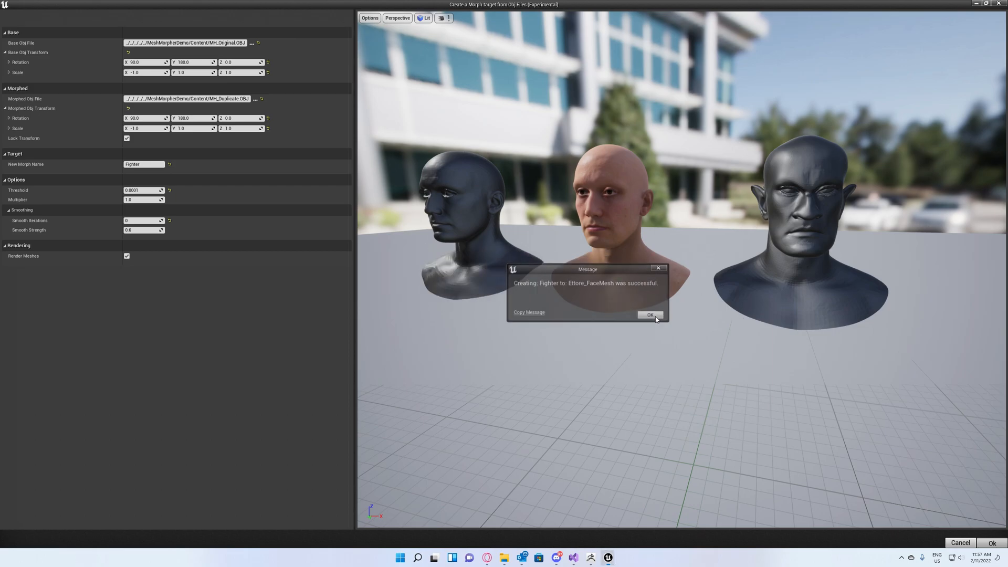
pyautogui.click(649, 314)
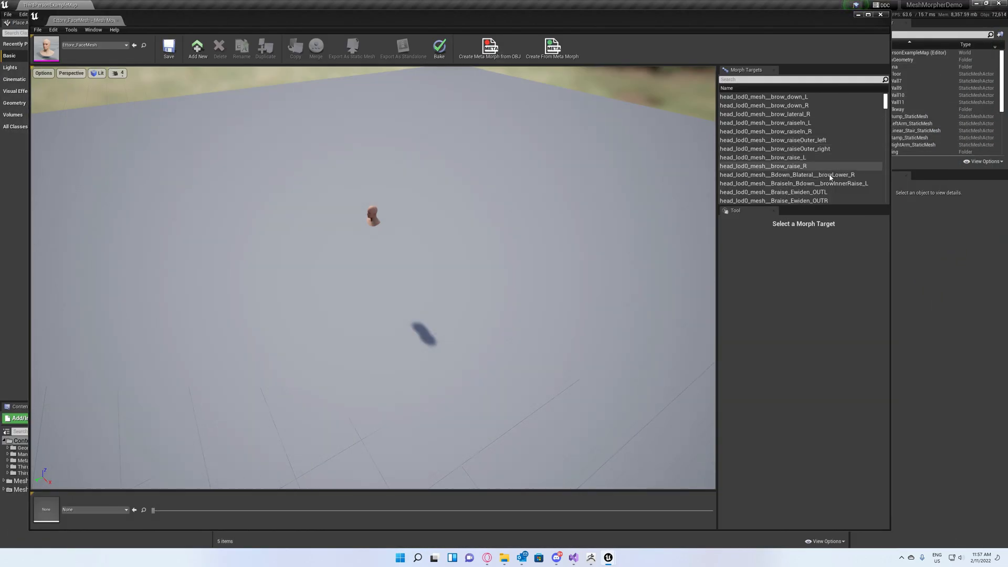
# - Save Ettore_FaceMesh with the Fighter morph and switch to its skeletal mesh editor
pyautogui.scroll(-3)
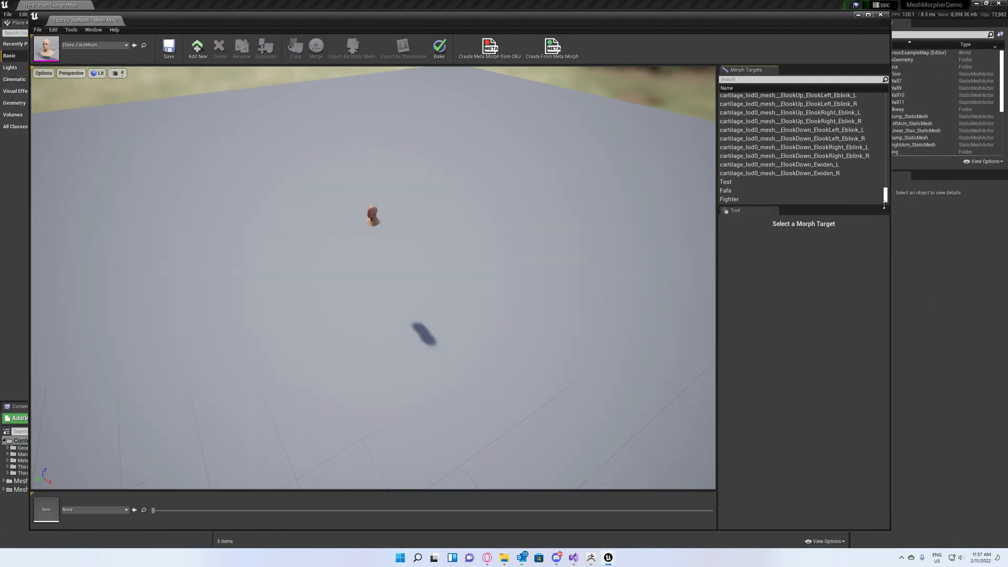
pyautogui.click(730, 198)
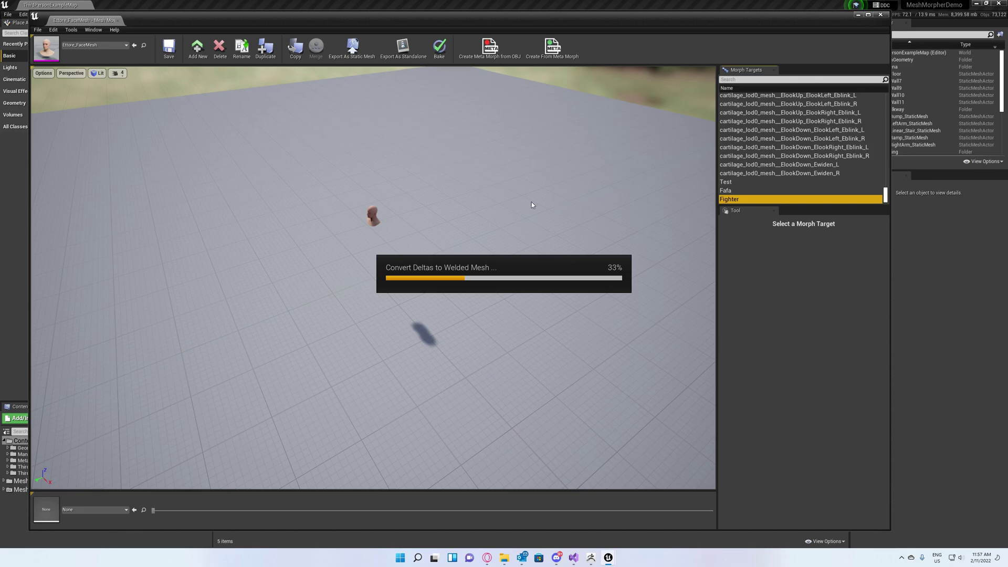
pyautogui.moveTo(416, 214)
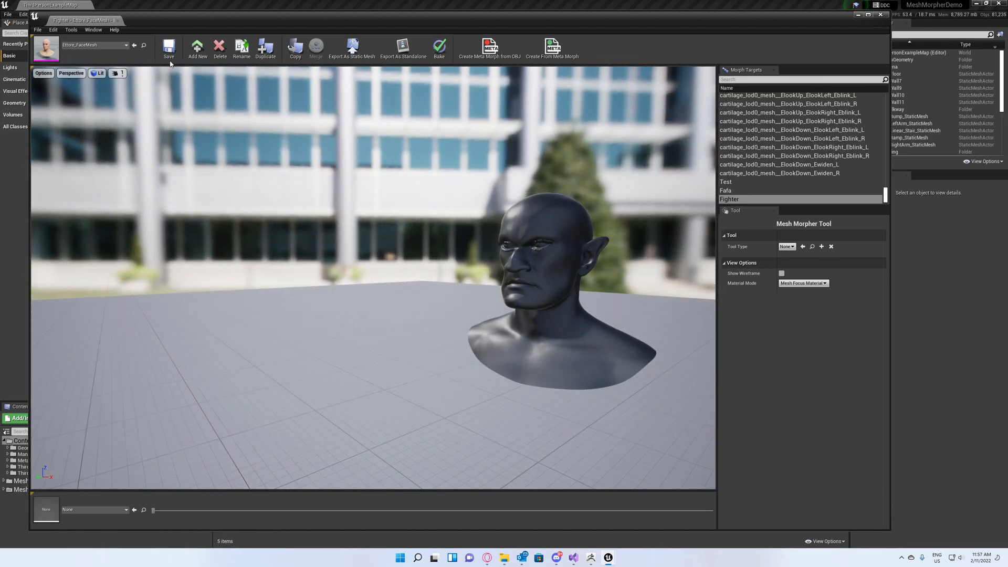
pyautogui.click(168, 49)
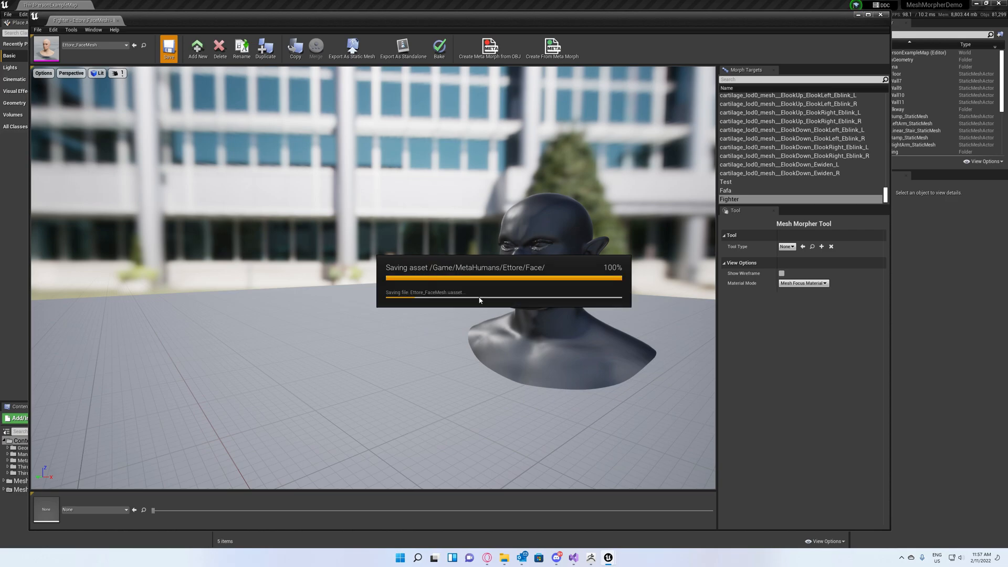
pyautogui.click(169, 48)
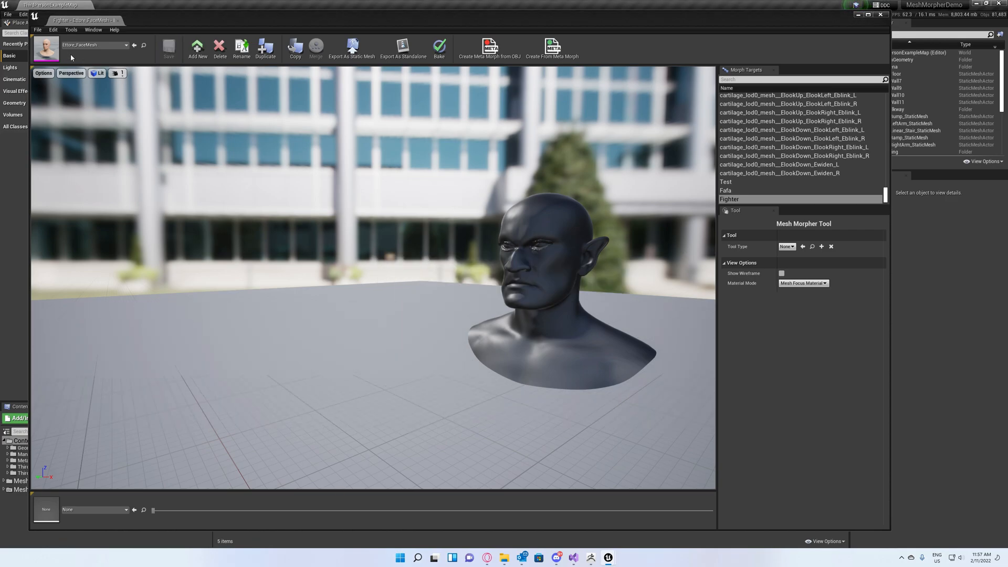
pyautogui.click(151, 20)
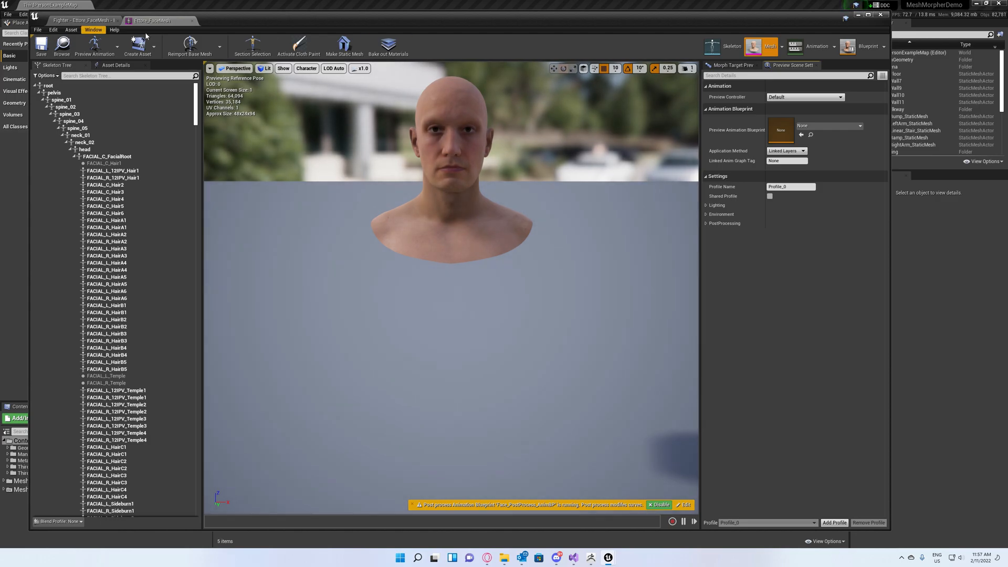
# - Open the morph target list and set the Fighter morph weight to 1.0
pyautogui.click(730, 65)
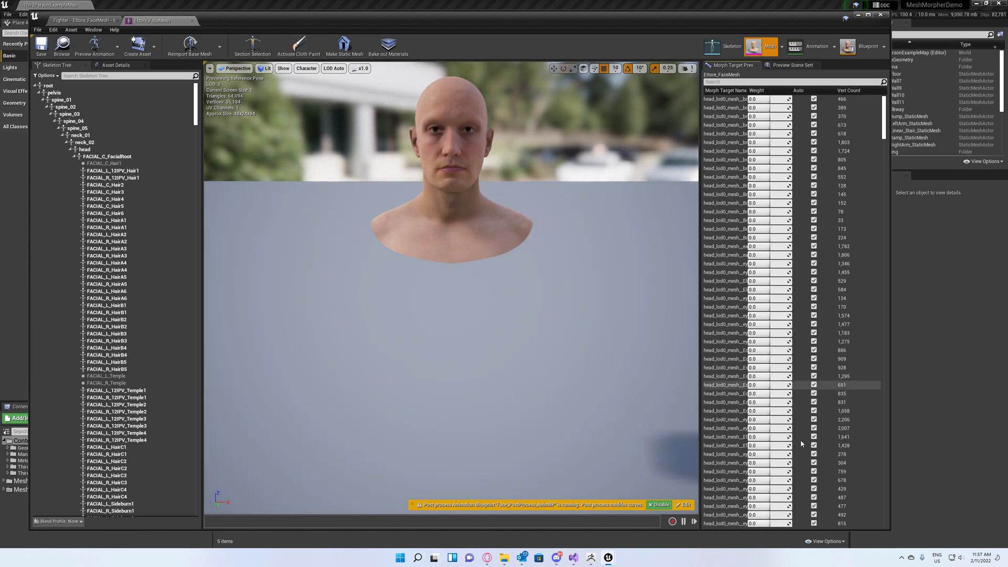
pyautogui.scroll(-3)
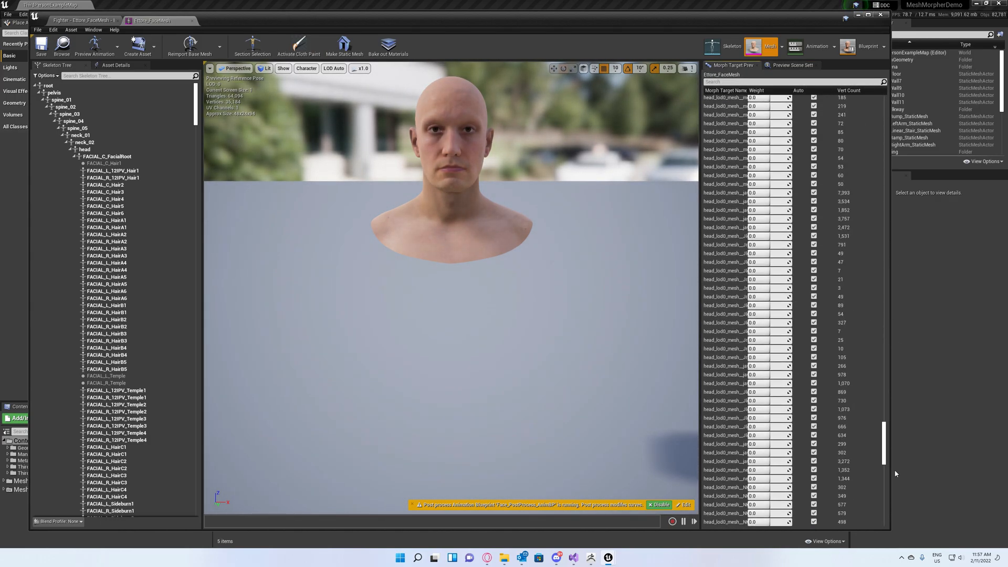
pyautogui.scroll(-3)
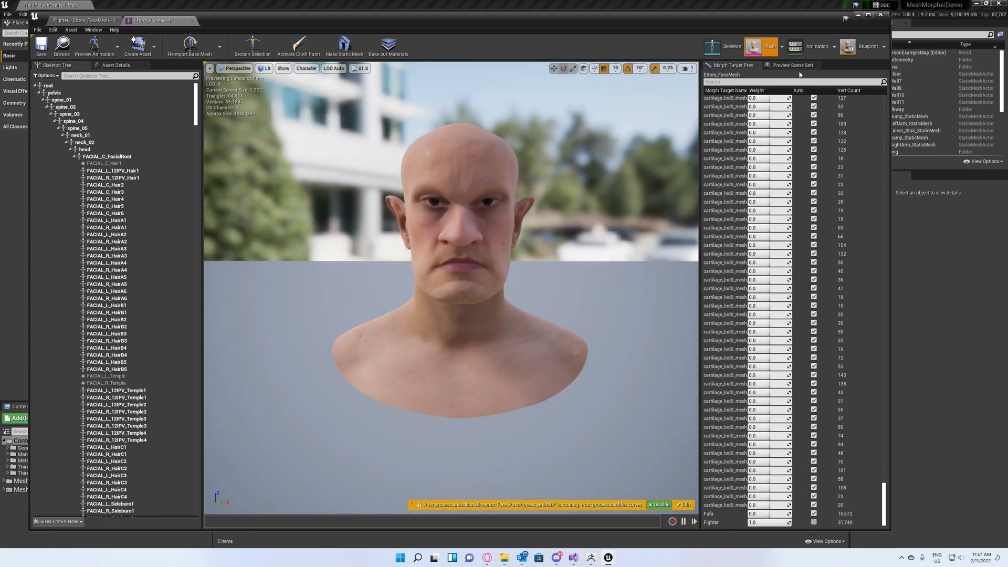
# - Set the preview scene to play the specific animation mh_arkit_mapping_anim
pyautogui.click(790, 65)
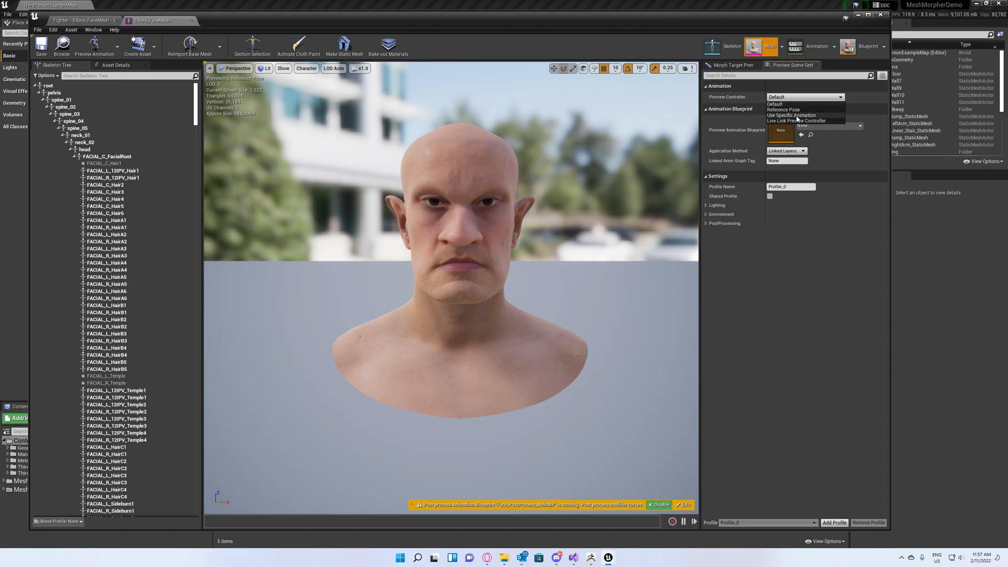
pyautogui.click(790, 115)
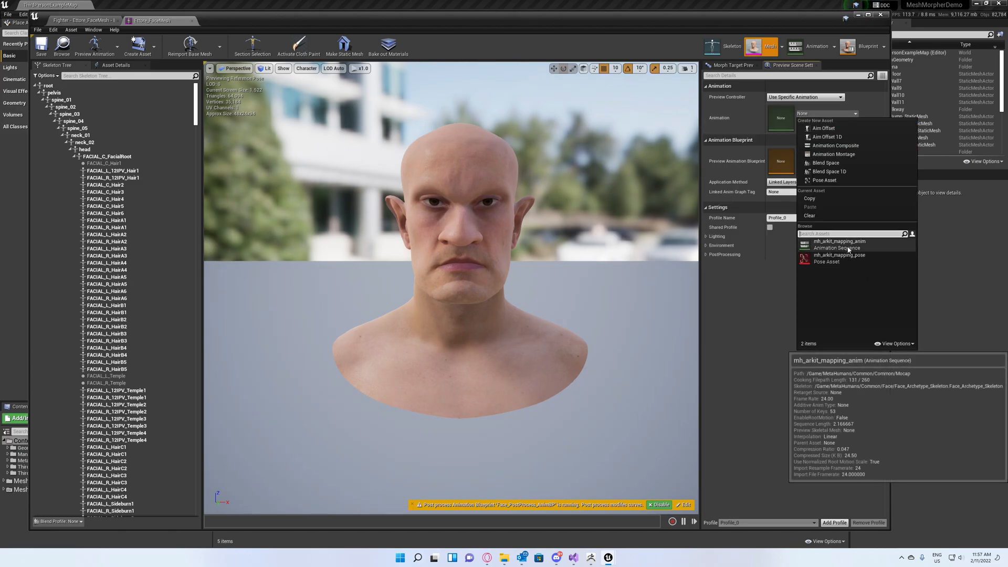
pyautogui.click(839, 244)
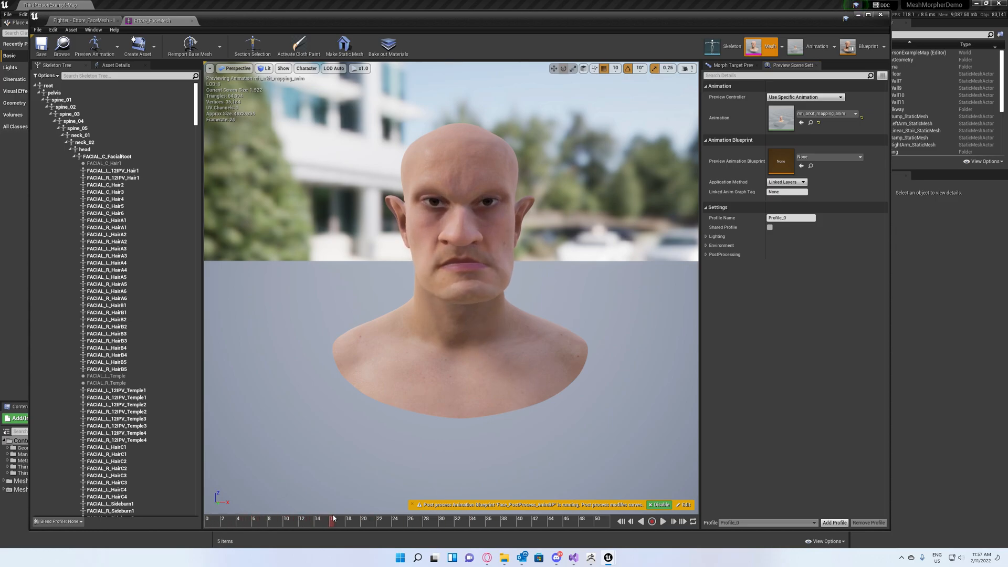
# - Scrub the ARKit mapping animation to check Fighter expressions, then return to Mesh Morpher
pyautogui.click(394, 520)
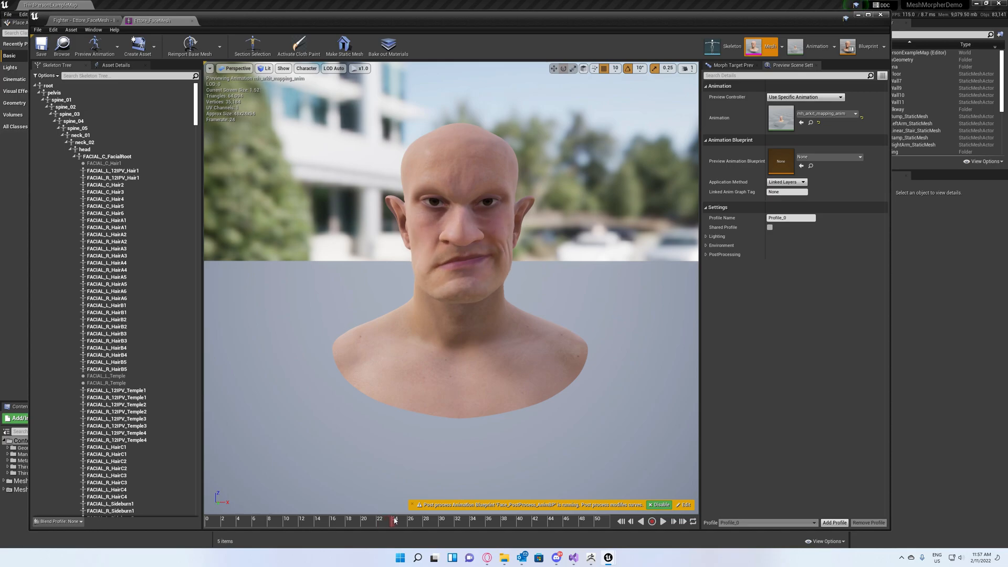
pyautogui.click(489, 519)
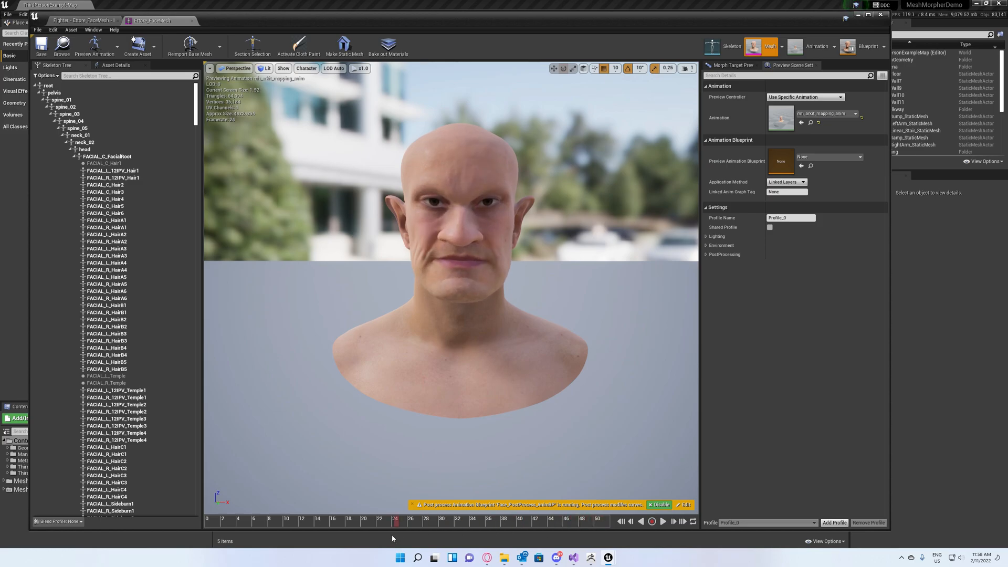
pyautogui.click(278, 519)
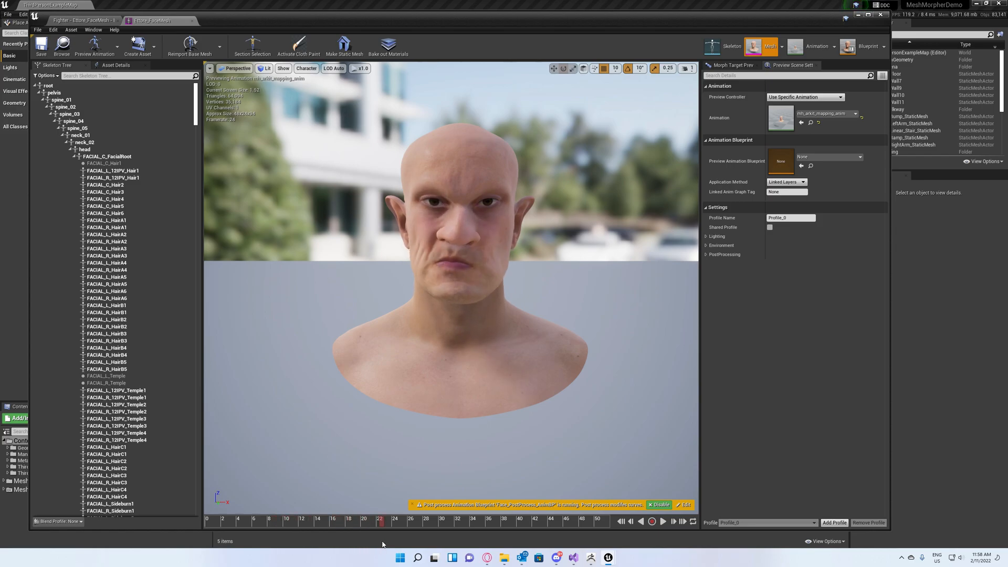
pyautogui.moveTo(466, 452)
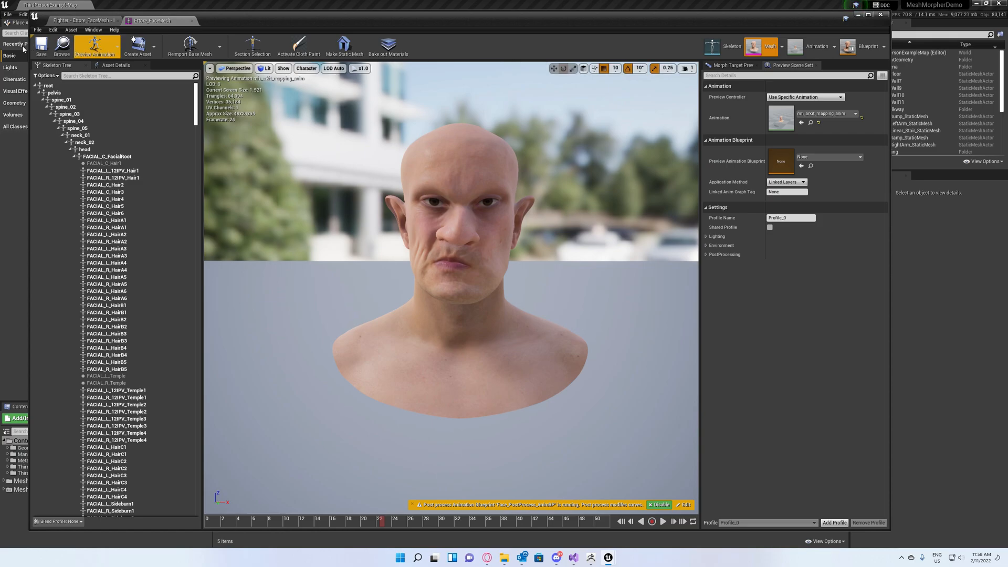
pyautogui.click(151, 20)
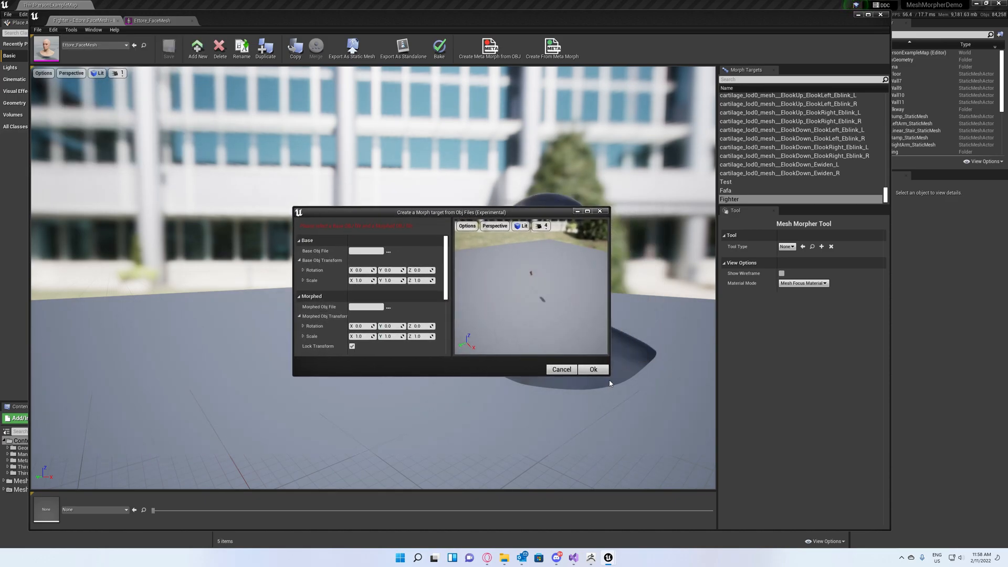
pyautogui.moveTo(568, 313)
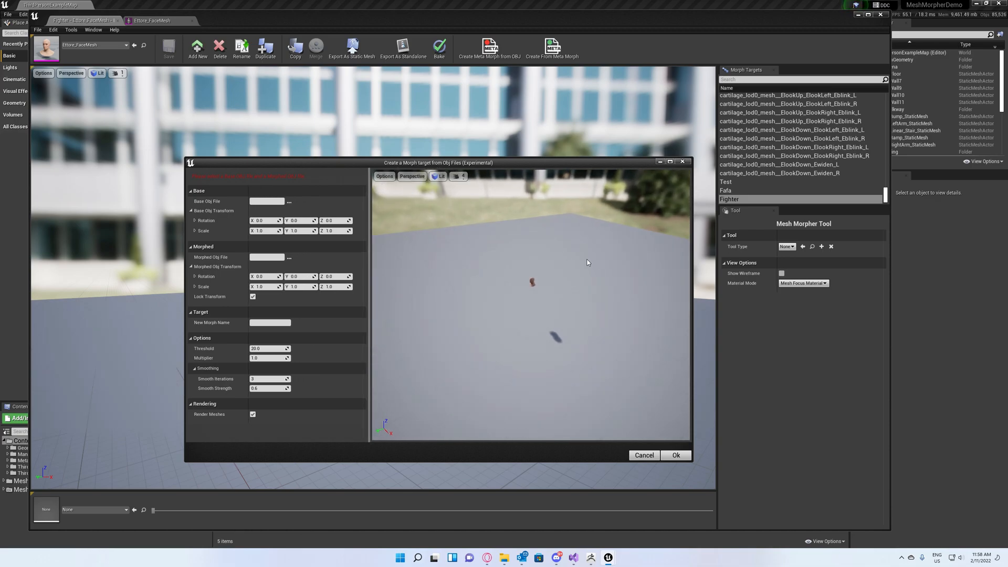
pyautogui.moveTo(384, 229)
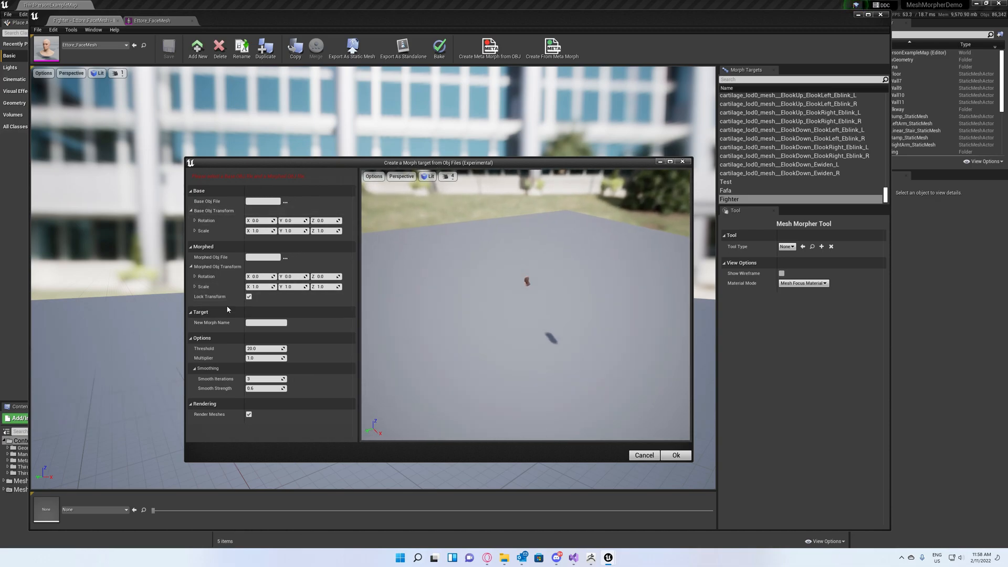
pyautogui.moveTo(543, 354)
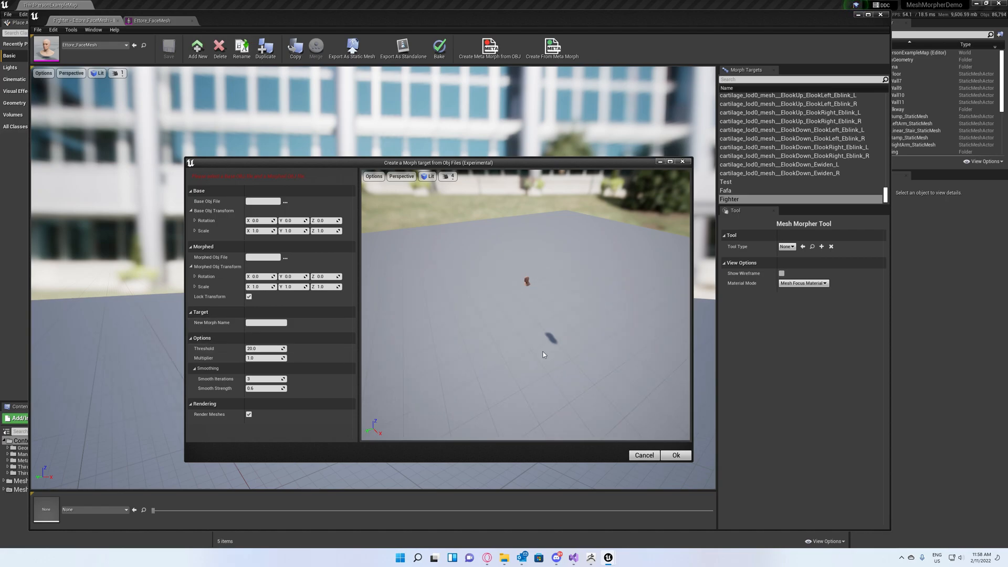
pyautogui.moveTo(514, 369)
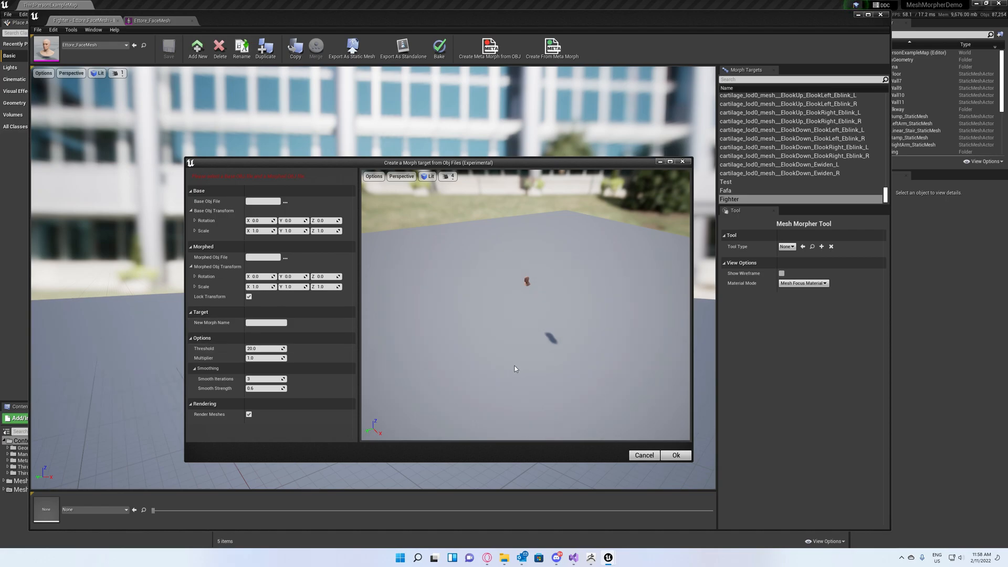
pyautogui.moveTo(524, 154)
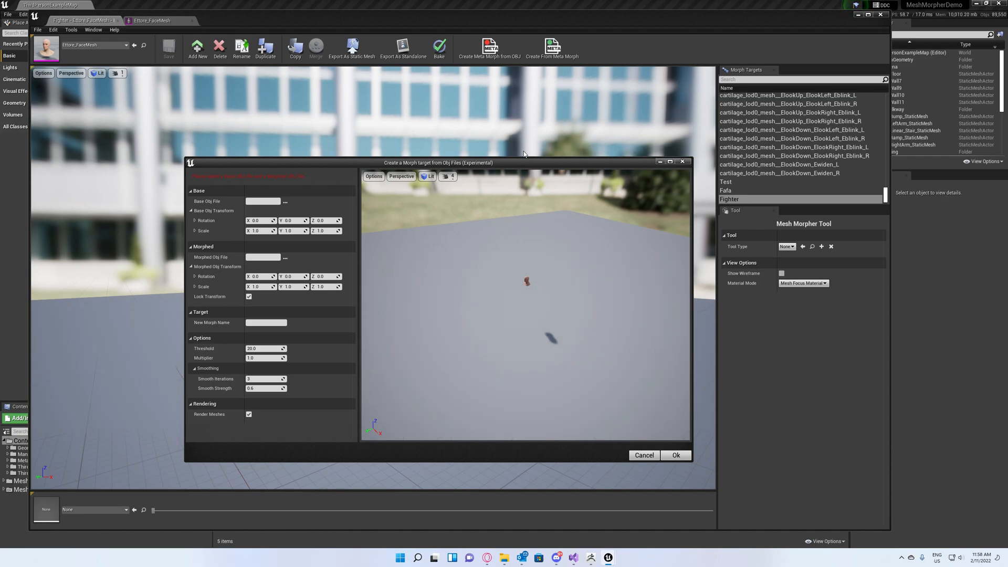
pyautogui.moveTo(450, 176)
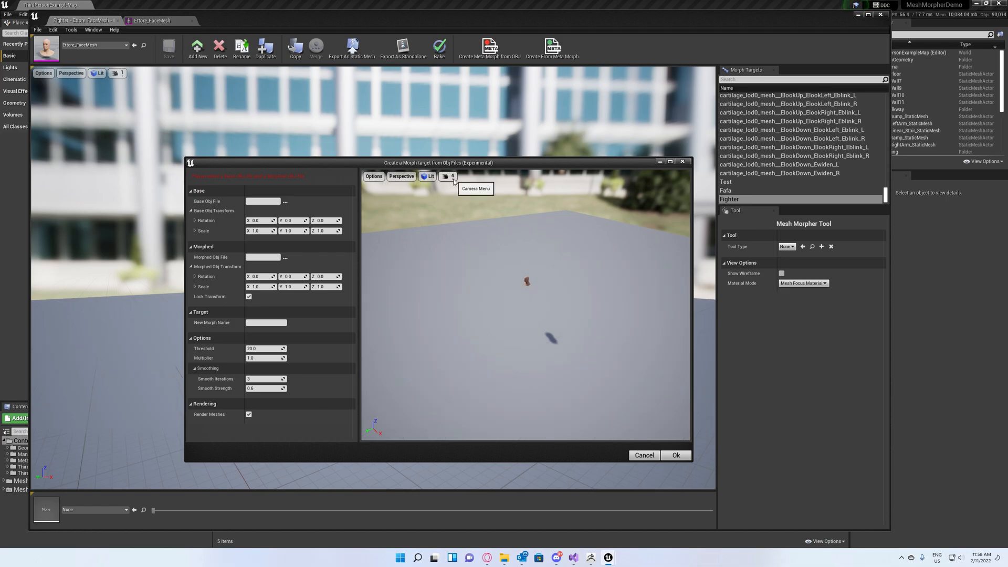